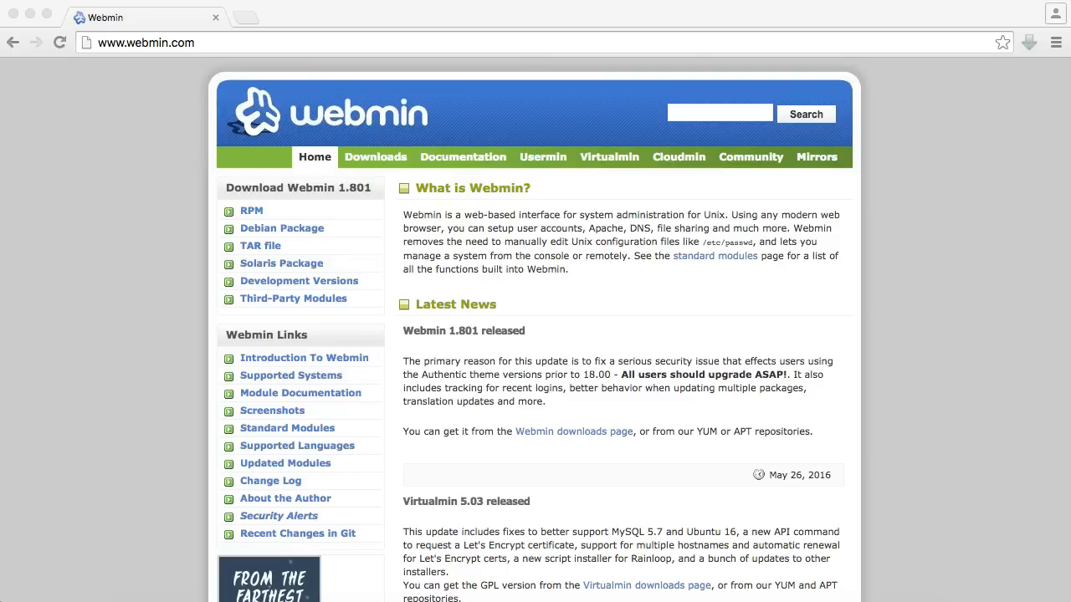
{"action": "mouse_move", "coordinate": [705, 212]}
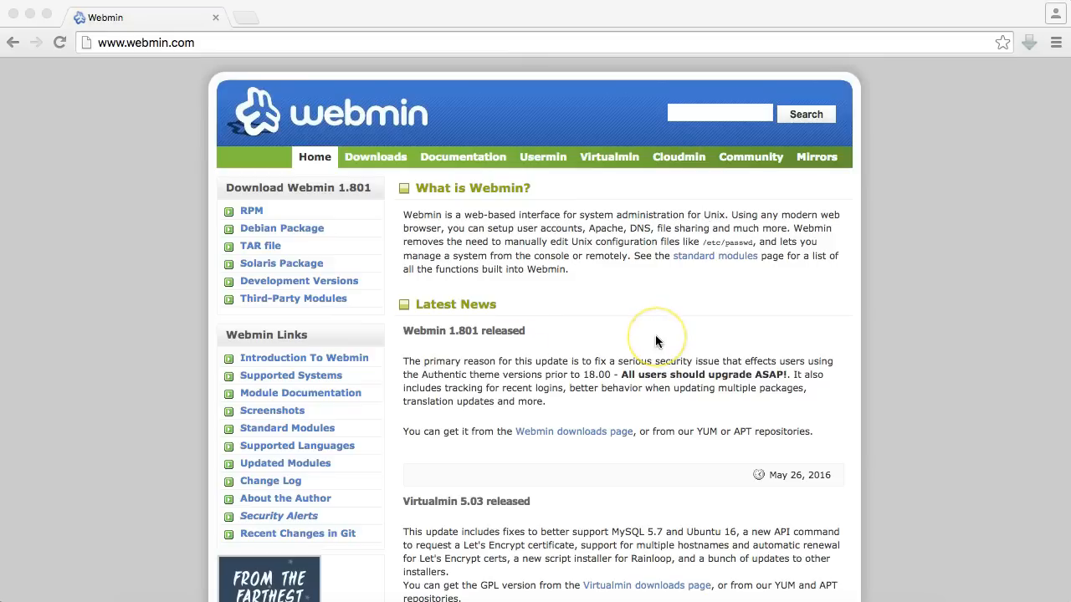
{"action": "mouse_move", "coordinate": [656, 341]}
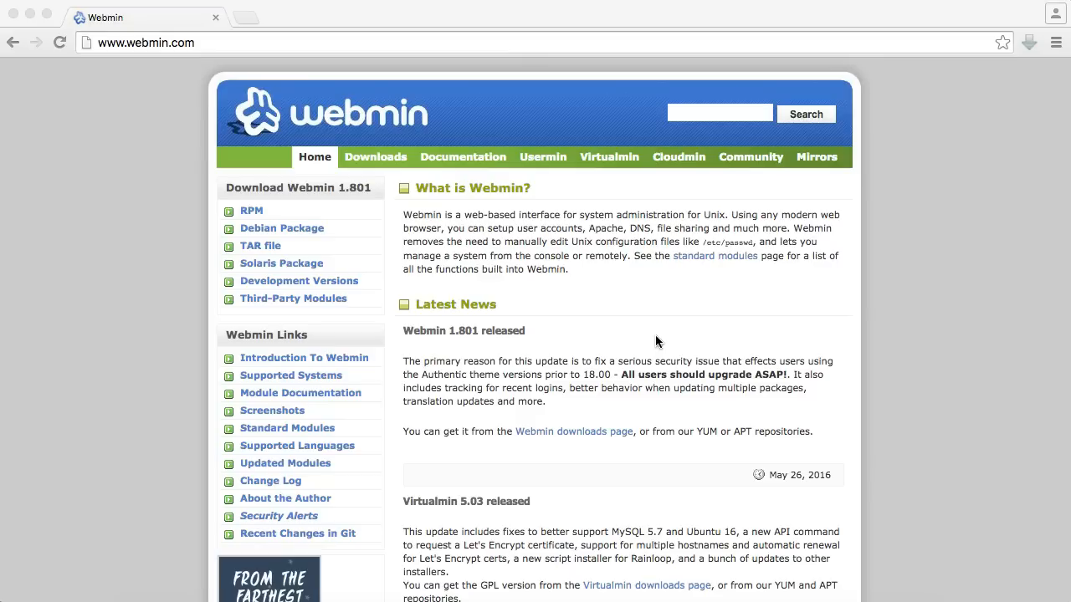
{"action": "mouse_move", "coordinate": [548, 268]}
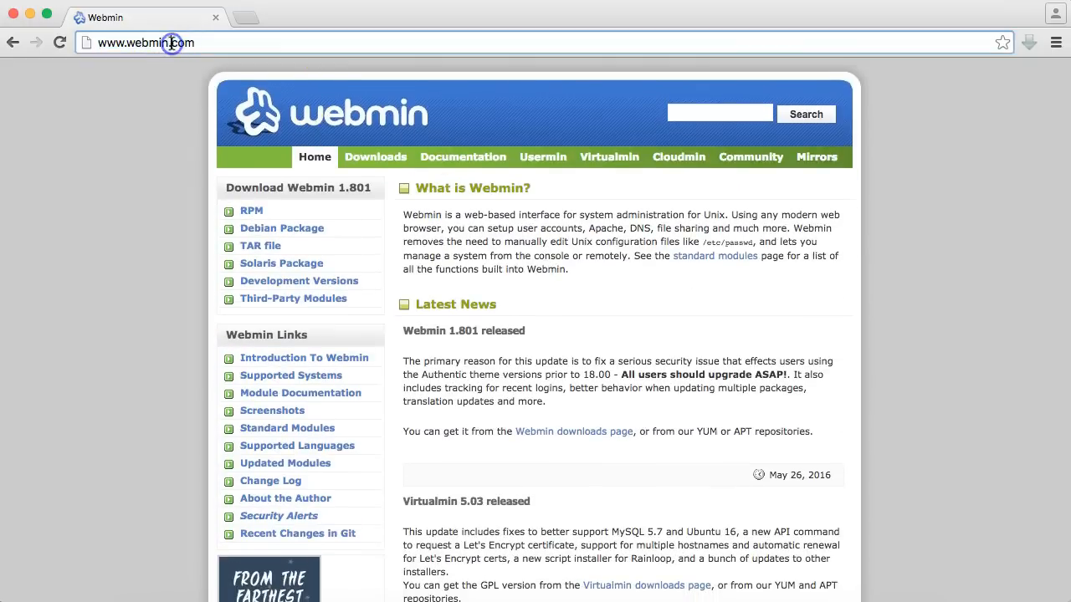
{"action": "mouse_move", "coordinate": [216, 42]}
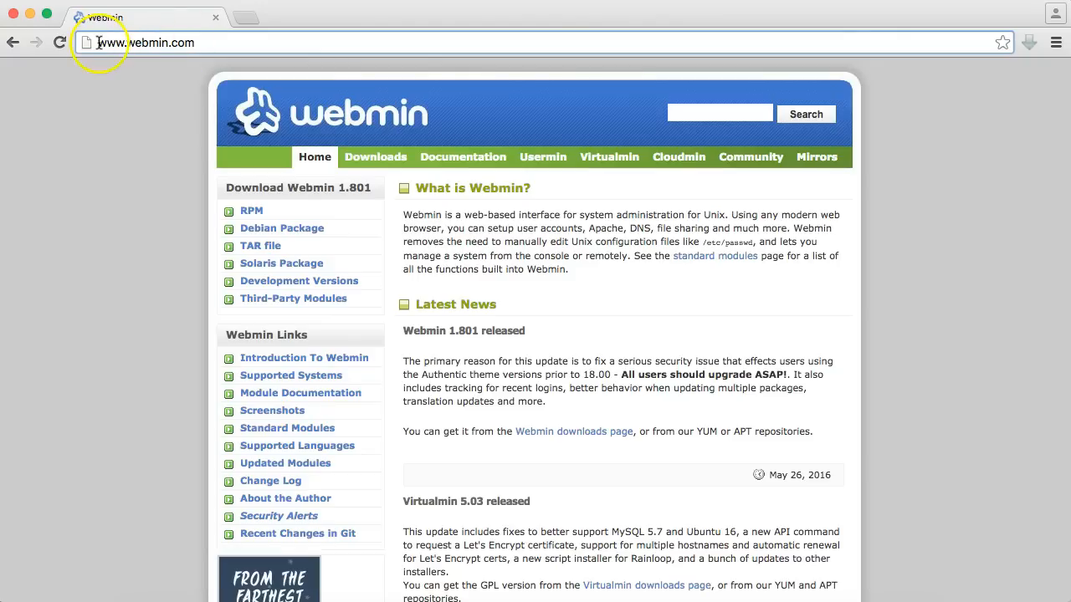
- SSH into the server at 172.20.10.11 and accept its host key
{"action": "left_click", "coordinate": [167, 42]}
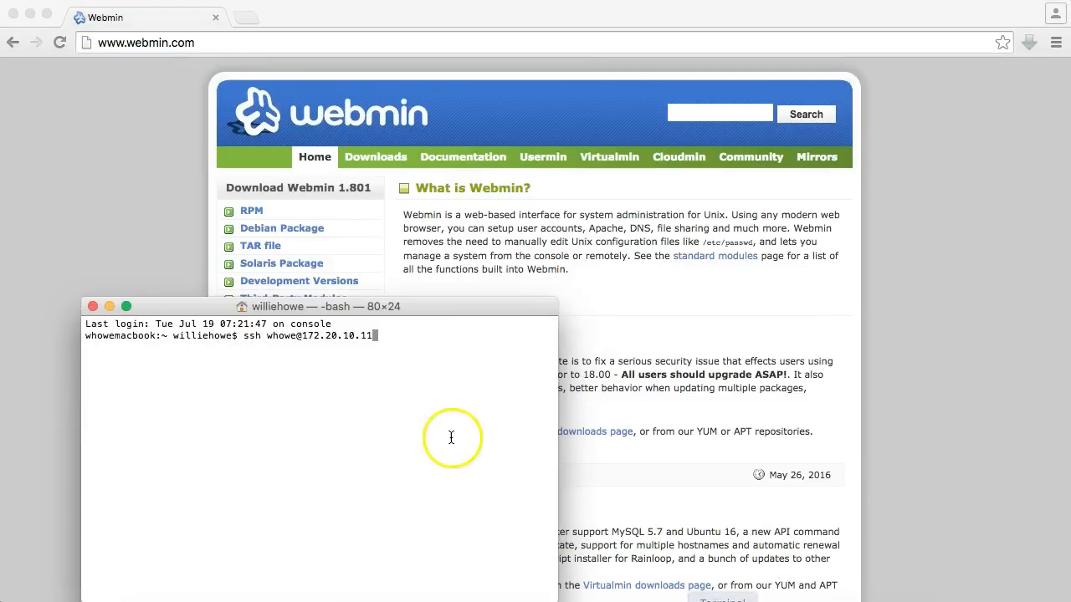
{"action": "key", "text": "Return"}
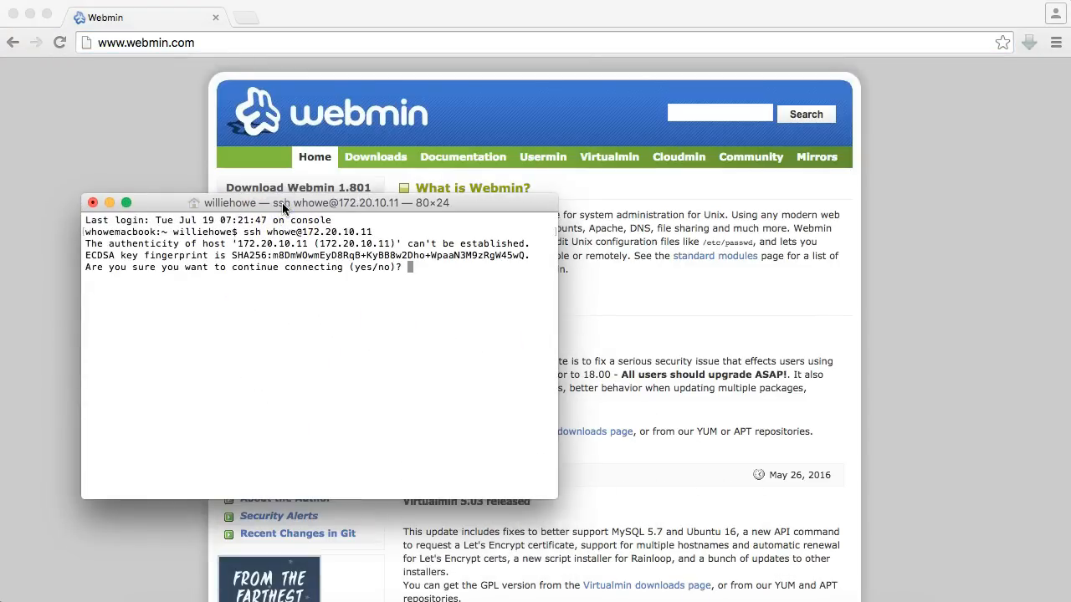
{"action": "type", "text": "yes"}
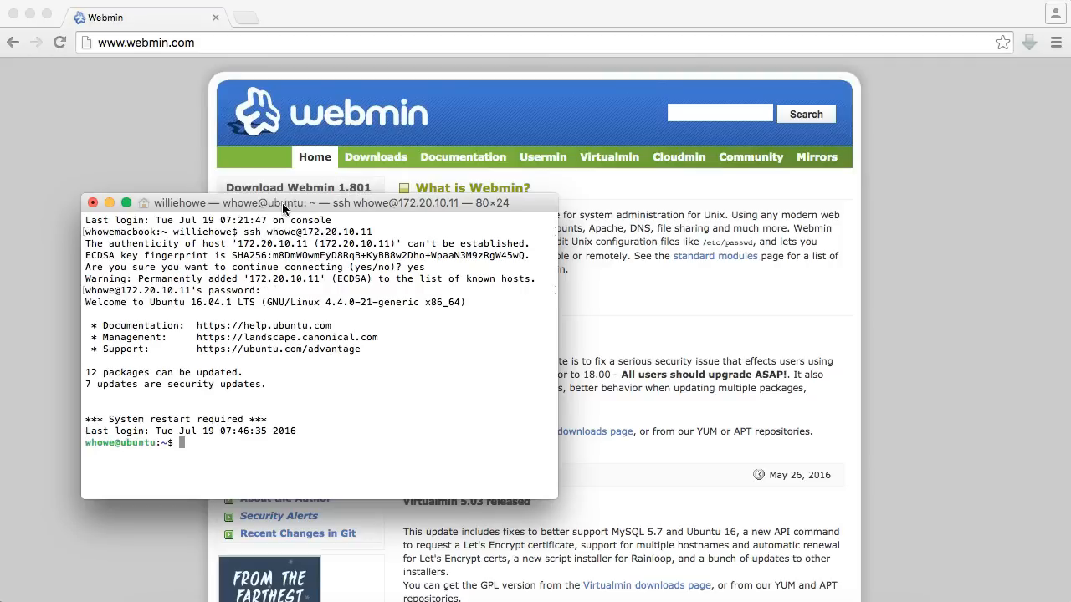
{"action": "mouse_move", "coordinate": [203, 331]}
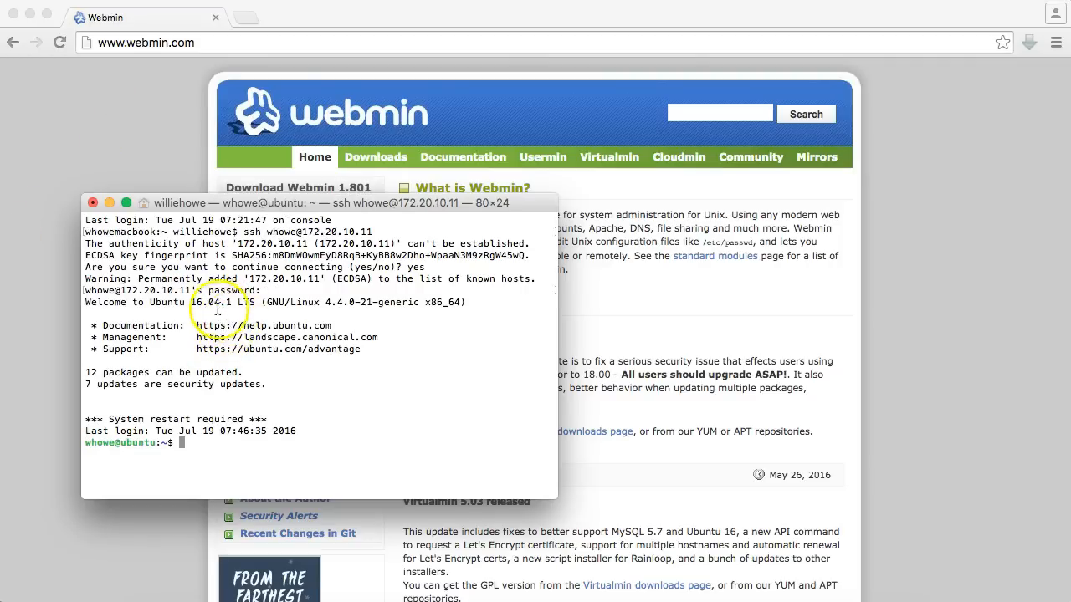
{"action": "mouse_move", "coordinate": [268, 377]}
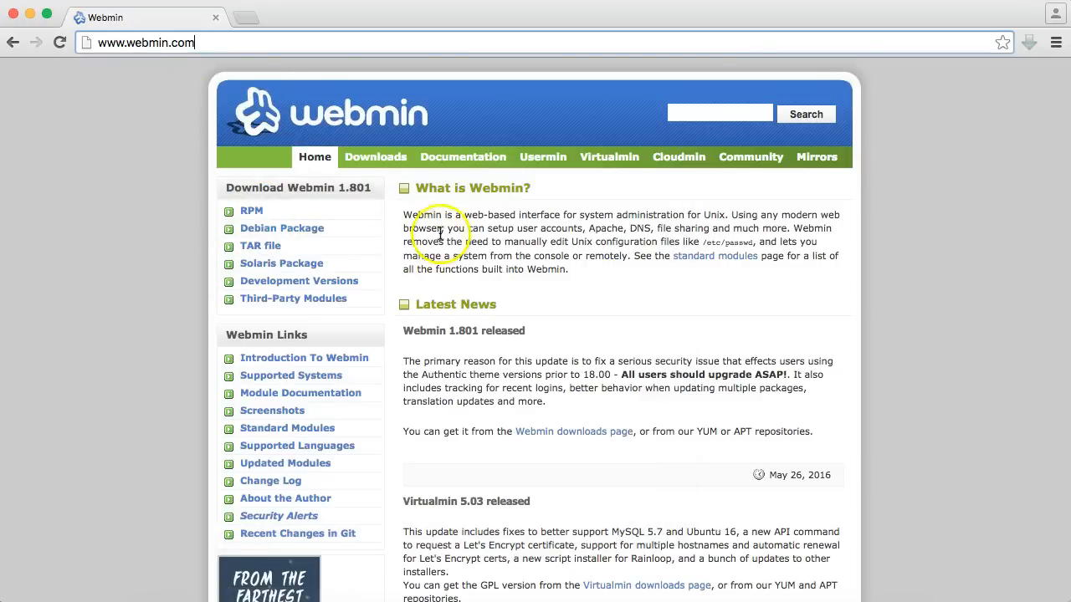
- Open the Webmin 1.801 Debian package download and copy its direct link address
{"action": "left_click", "coordinate": [375, 156]}
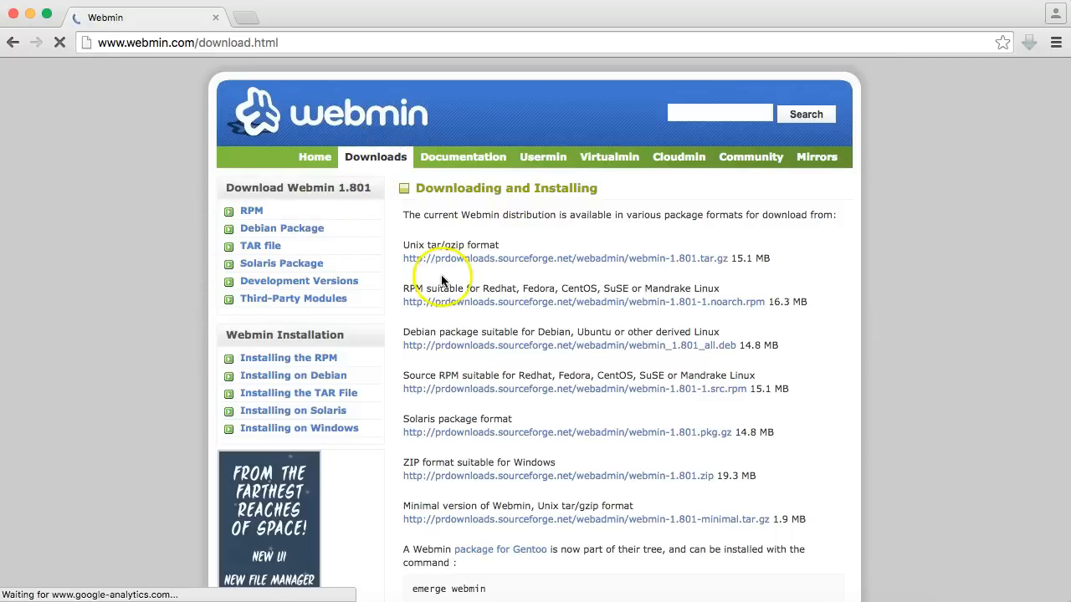
{"action": "scroll", "scroll_direction": "down", "scroll_amount": 3}
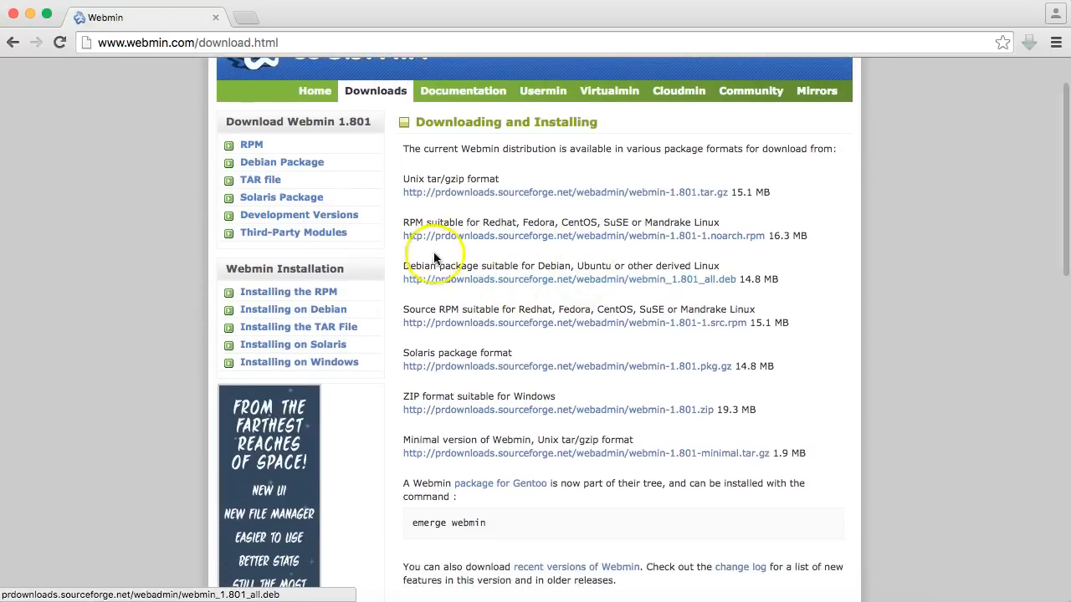
{"action": "mouse_move", "coordinate": [616, 269]}
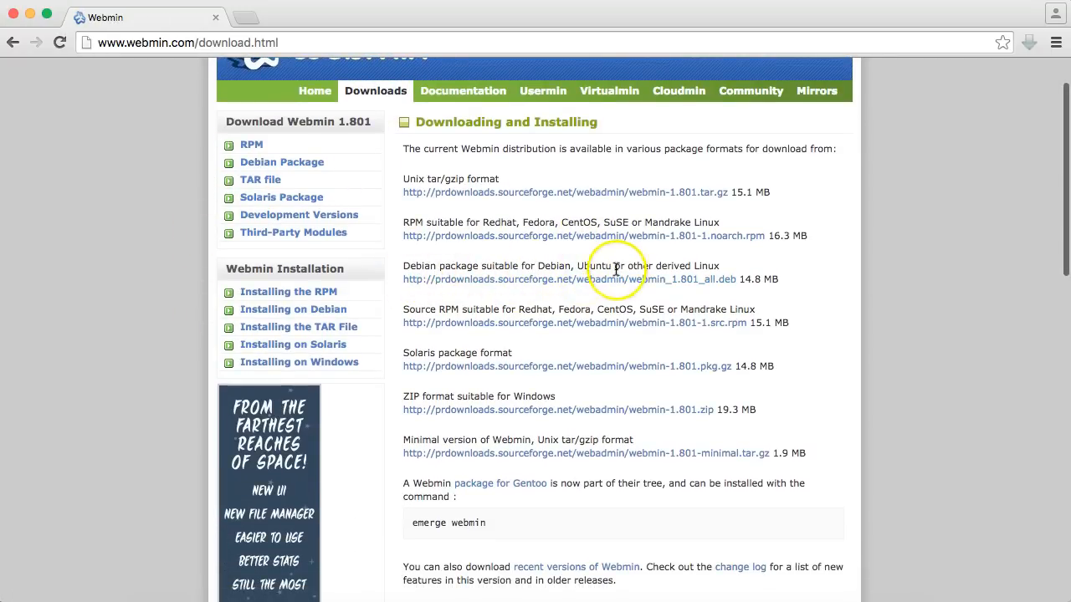
{"action": "mouse_move", "coordinate": [458, 278]}
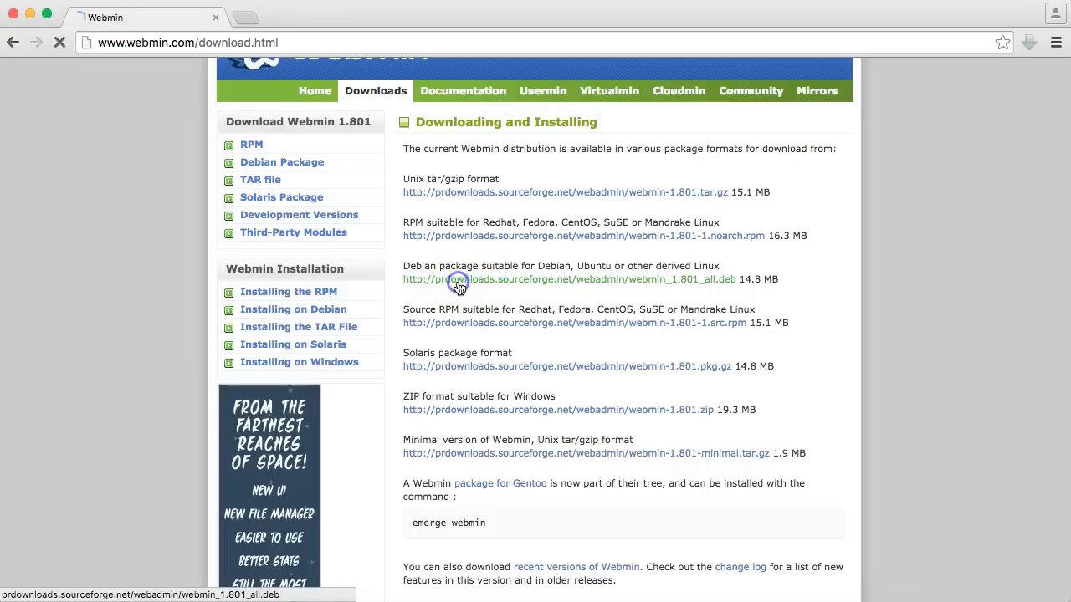
{"action": "left_click", "coordinate": [574, 279]}
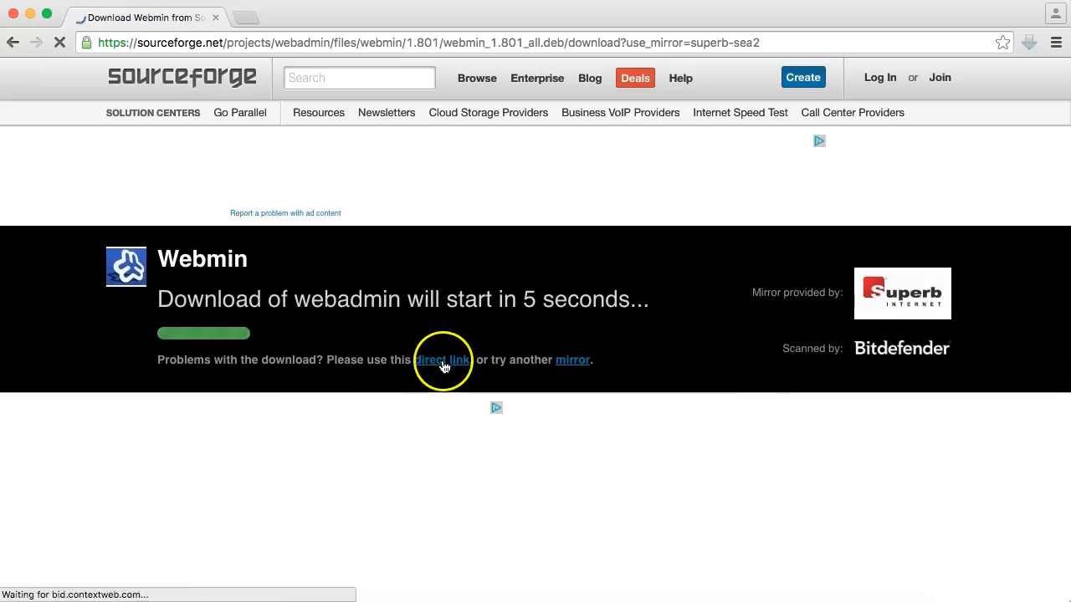
{"action": "right_click", "coordinate": [442, 359]}
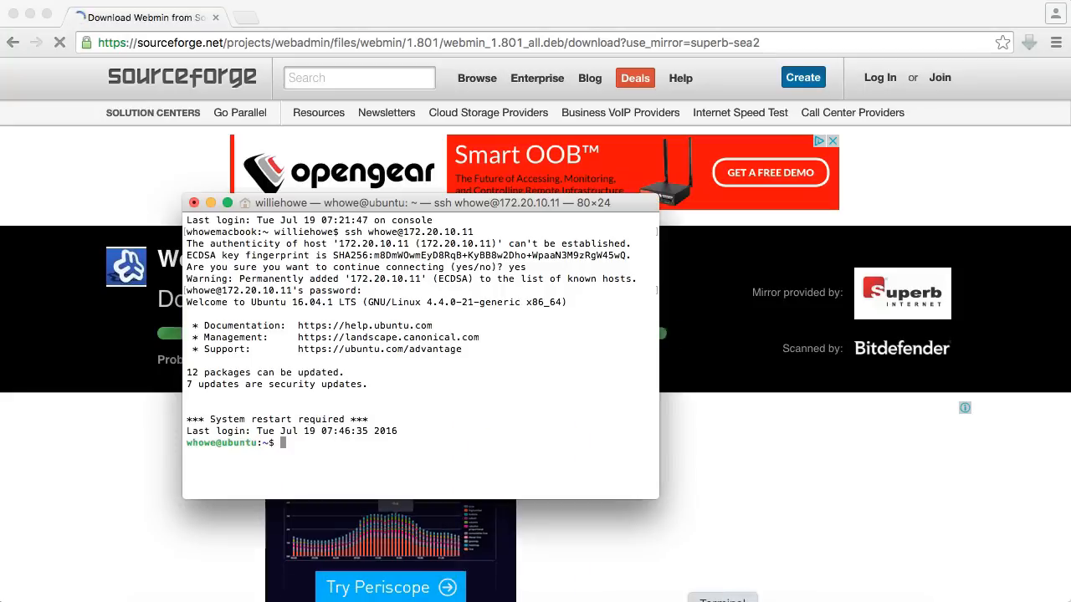
- Download the package with wget, save it as webmin.deb, and remove the original file
{"action": "type", "text": "wget"}
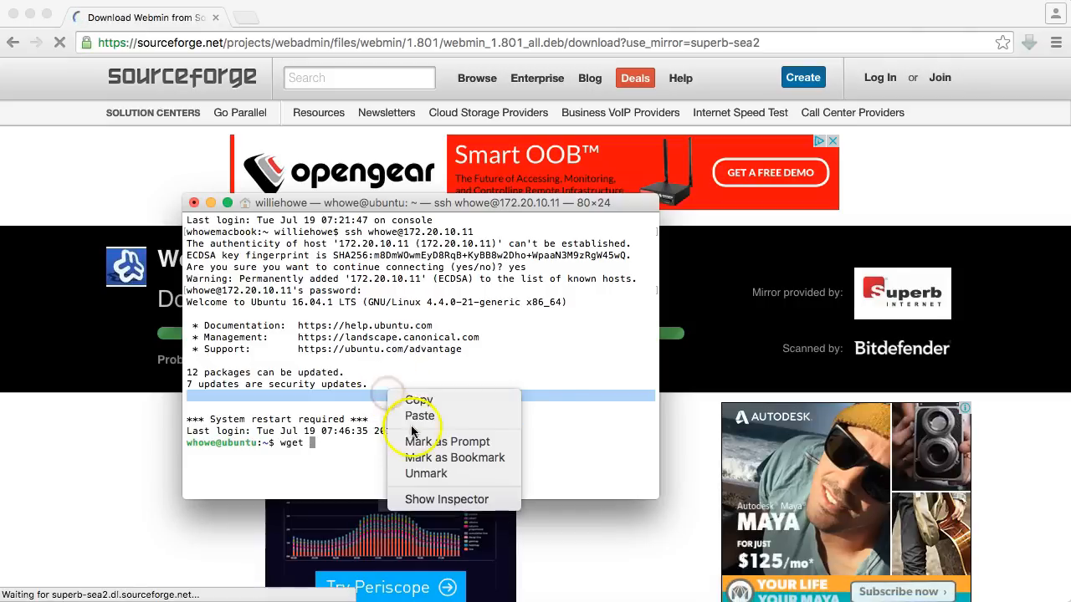
{"action": "left_click", "coordinate": [419, 416]}
{"action": "type", "text": "cp "}
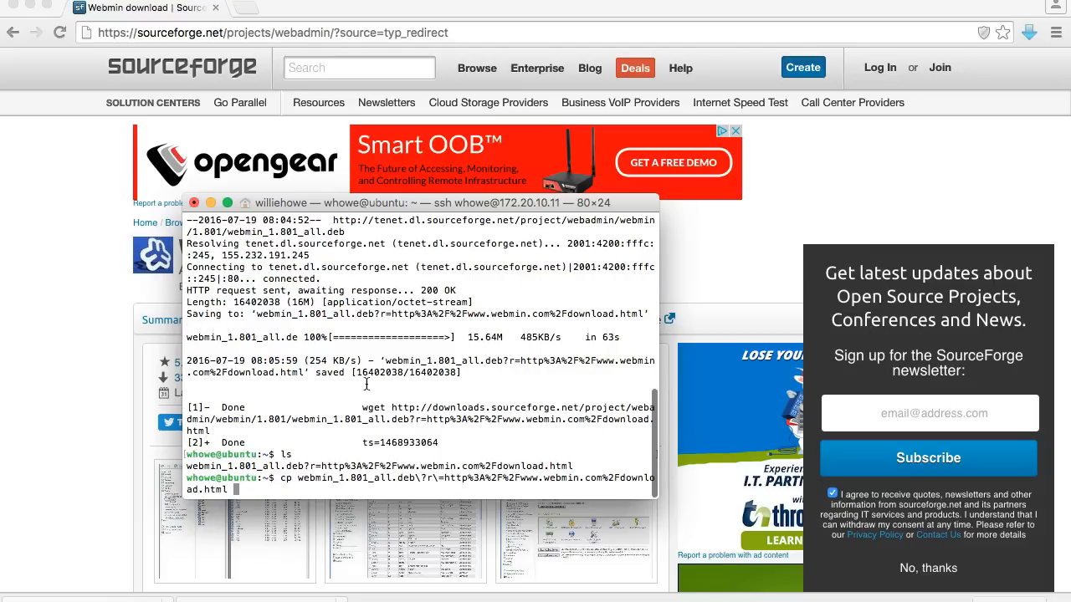
{"action": "type", "text": "webmin.dp"}
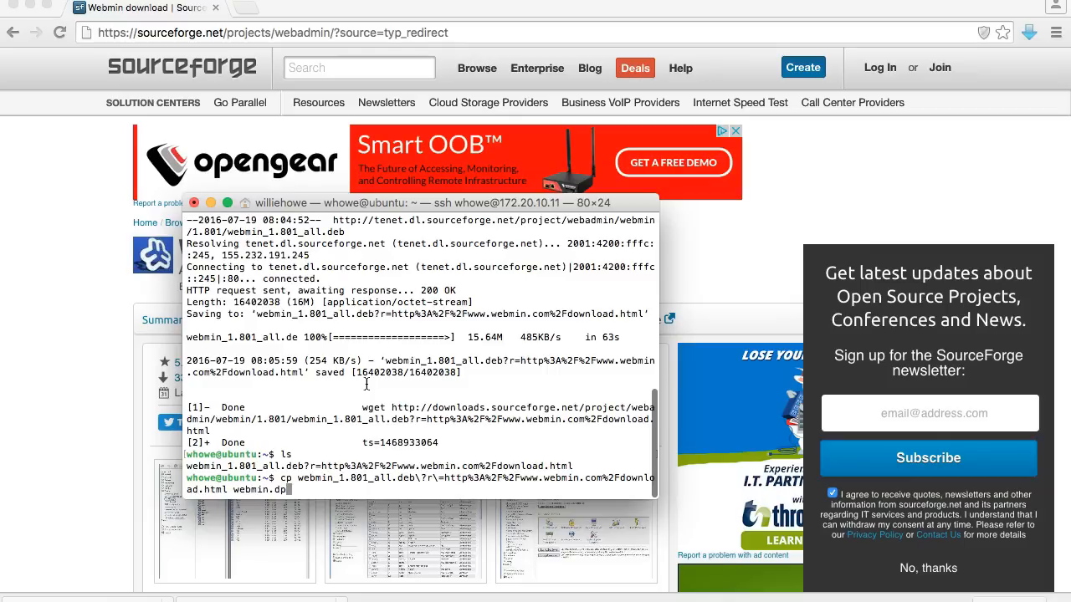
{"action": "key", "text": "Return"}
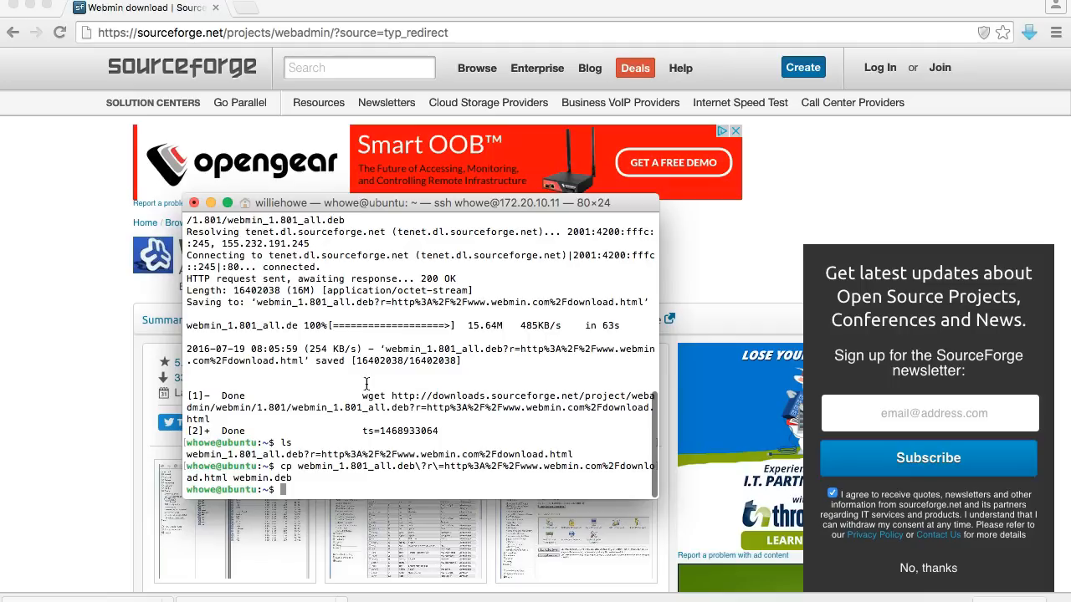
{"action": "type", "text": "rm webmin_1.801_all.deb\\?r\\=http%3A%2F%2Fwww.webmin.com%2Fdownlo"}
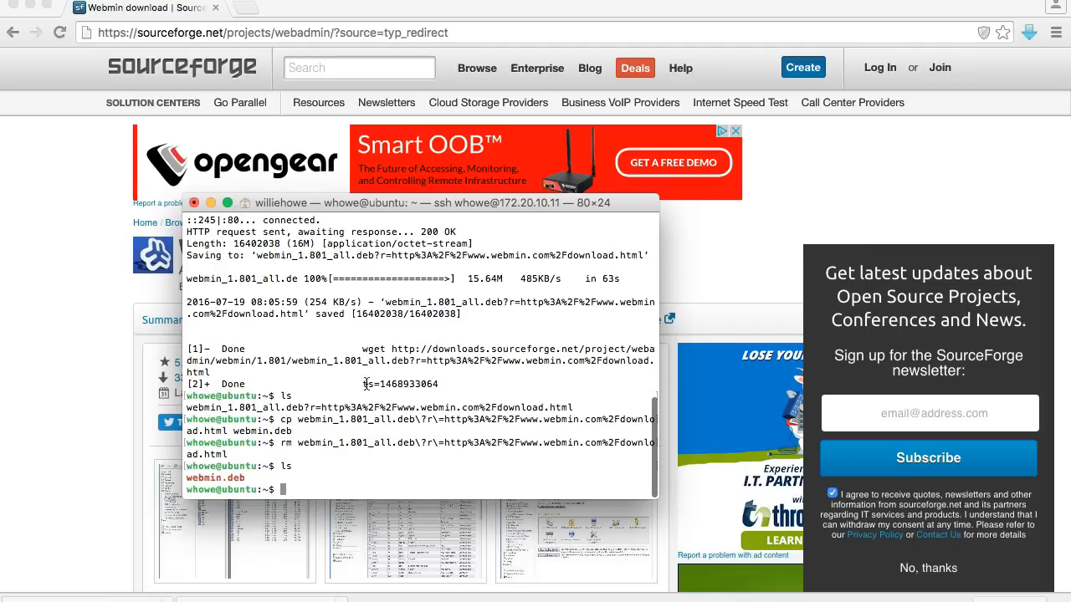
- Install webmin.deb with sudo dpkg -i
{"action": "type", "text": "sudo dpkg -i webmin.deb"}
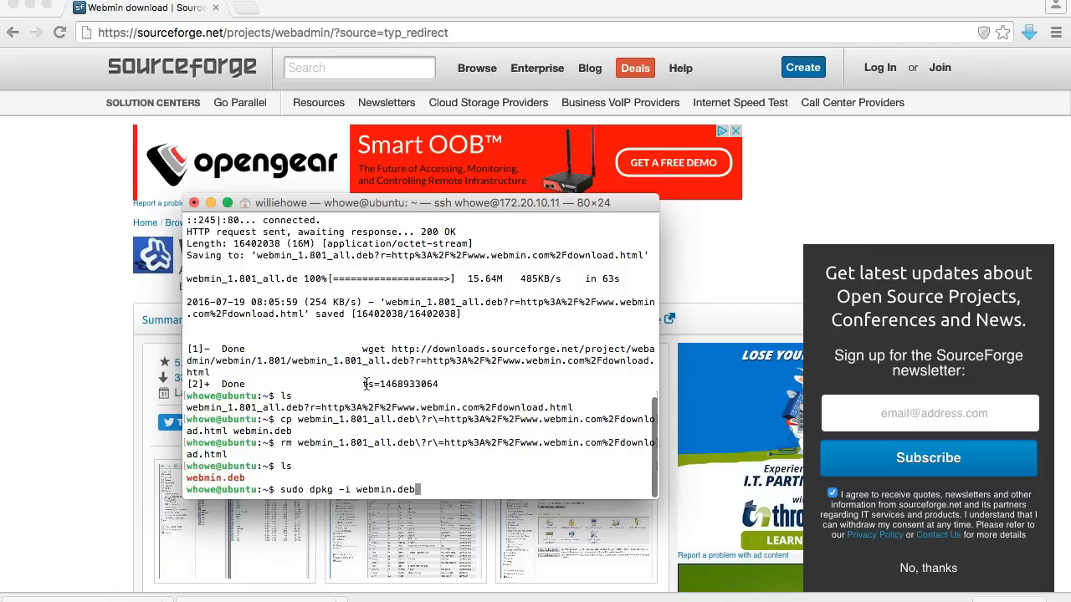
{"action": "key", "text": "Return"}
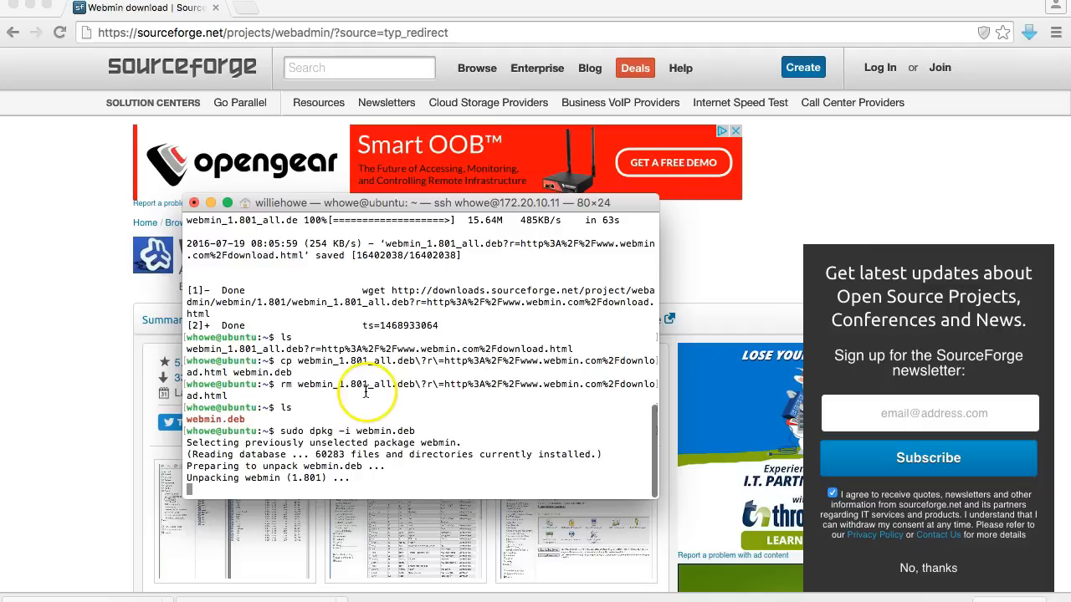
{"action": "mouse_move", "coordinate": [366, 393]}
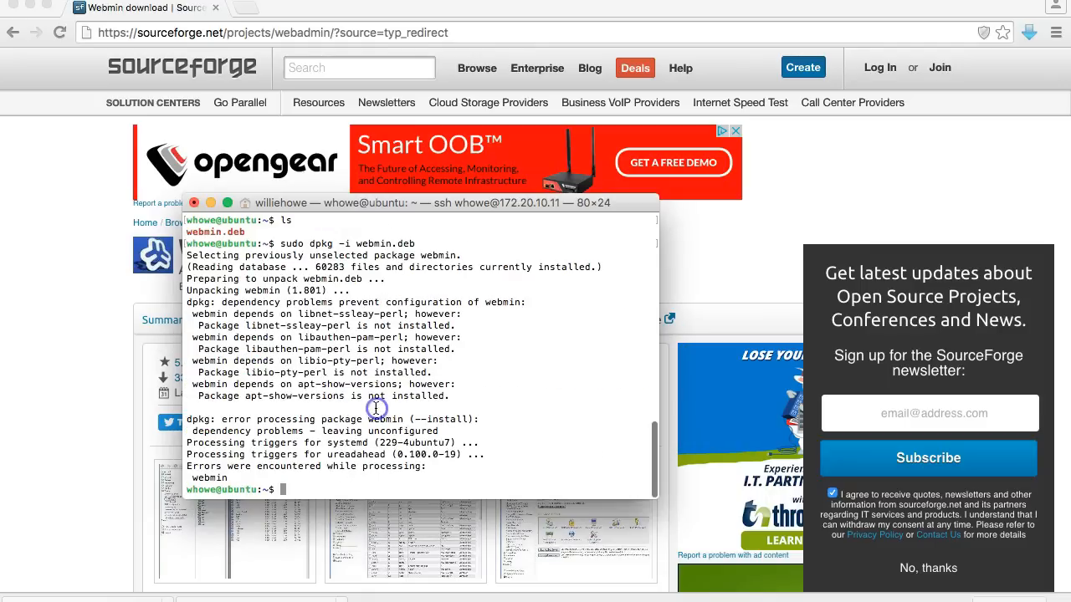
- Run sudo apt-get -f install to add missing Perl and apt-show-versions dependencies
{"action": "type", "text": "sudo apt-get"}
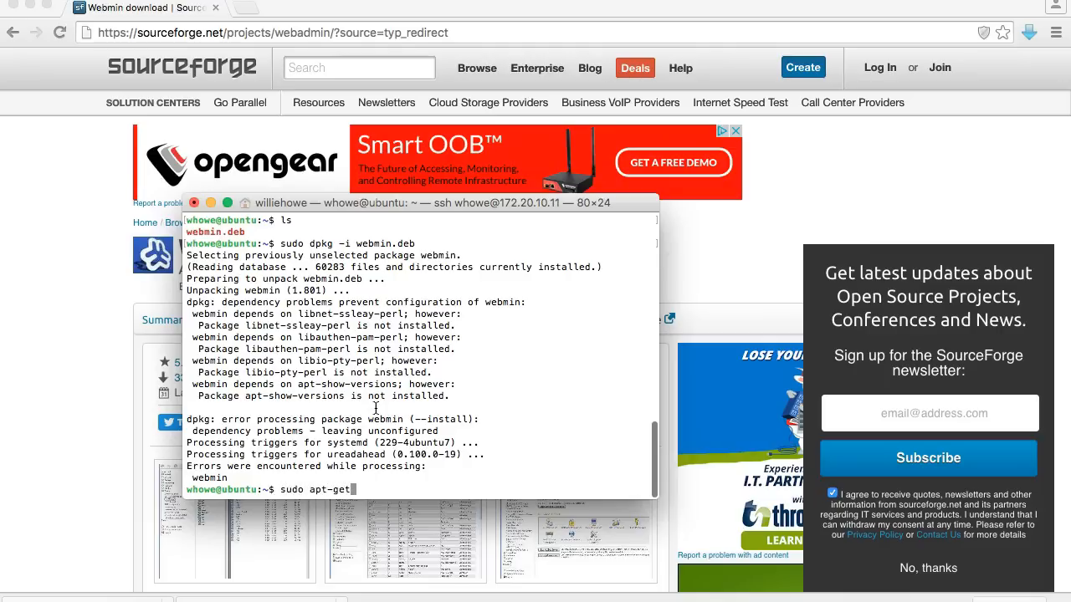
{"action": "type", "text": "-f ins"}
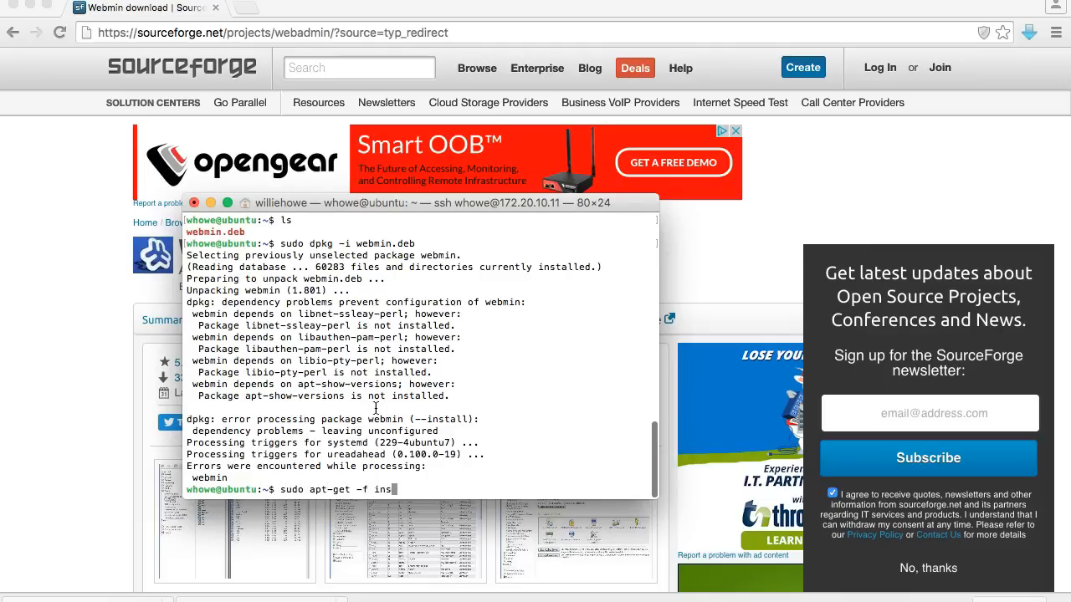
{"action": "key", "text": "Return"}
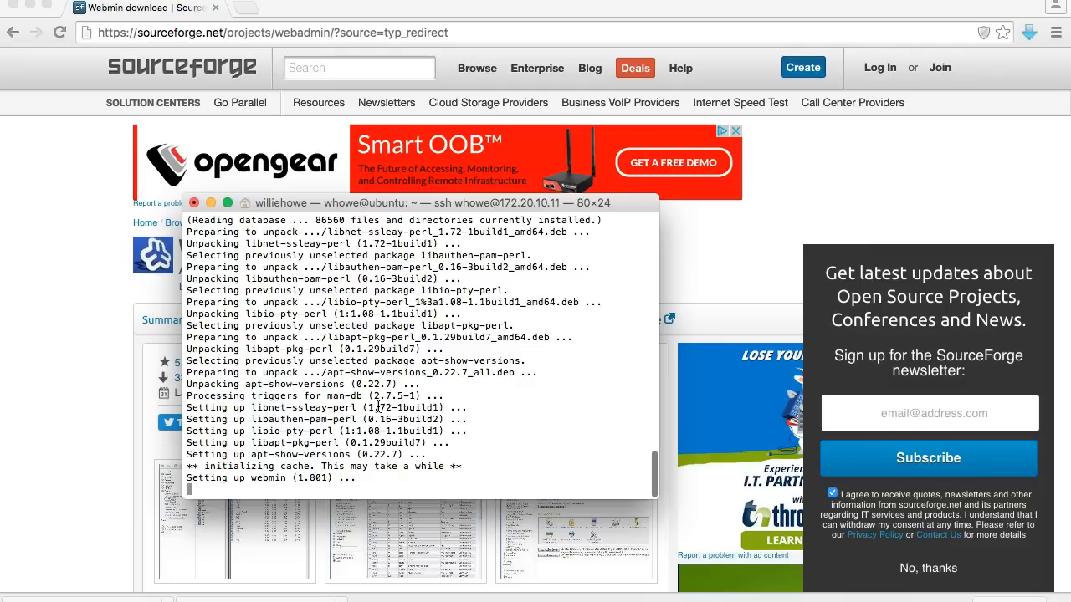
{"action": "scroll", "scroll_direction": "down", "scroll_amount": 3}
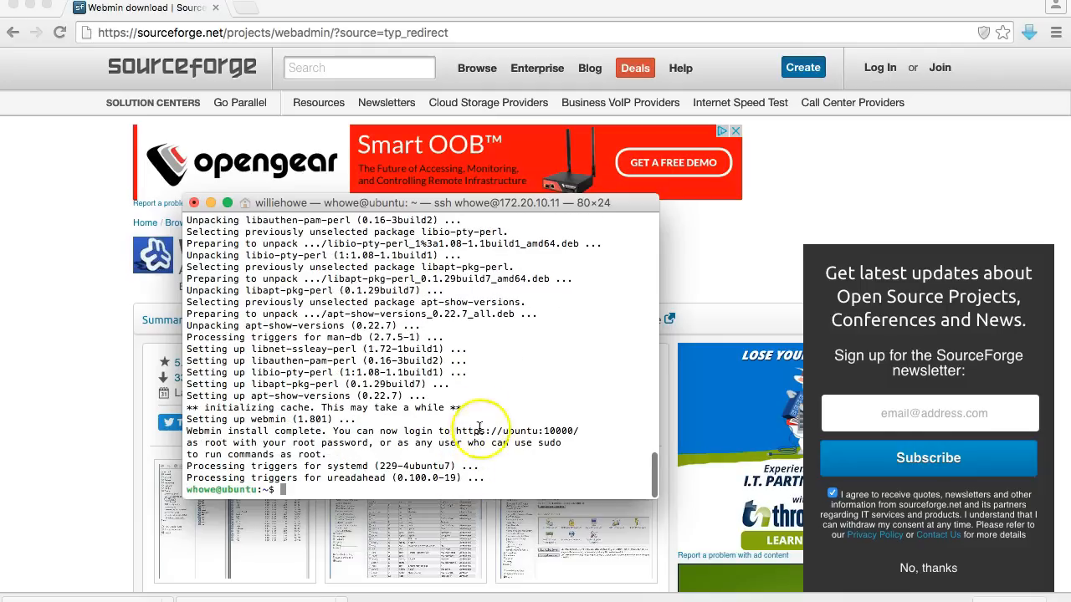
{"action": "mouse_move", "coordinate": [351, 42]}
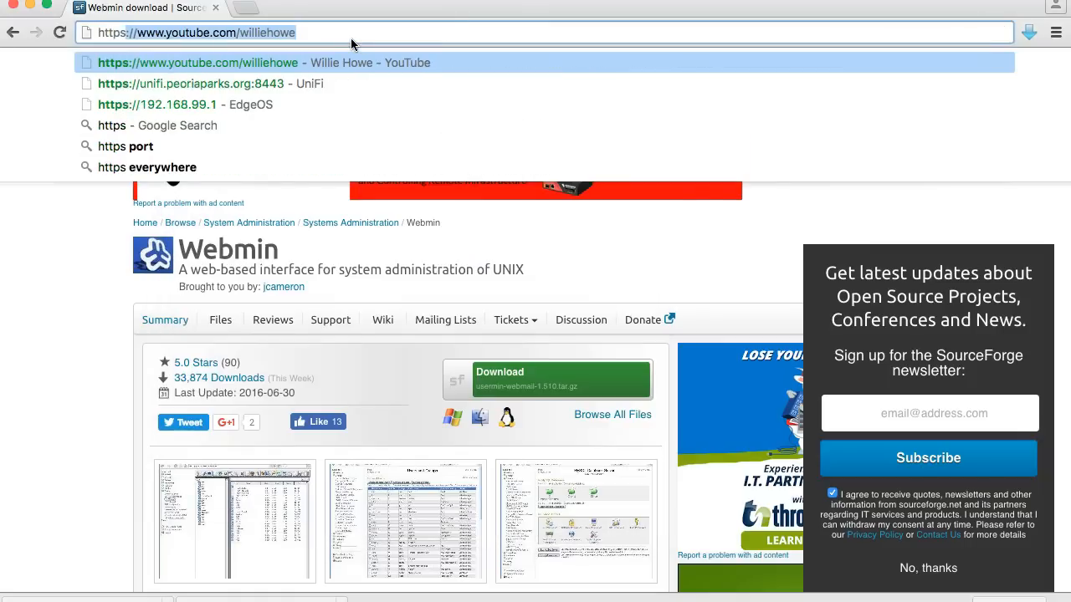
{"action": "type", "text": "https://172.20"}
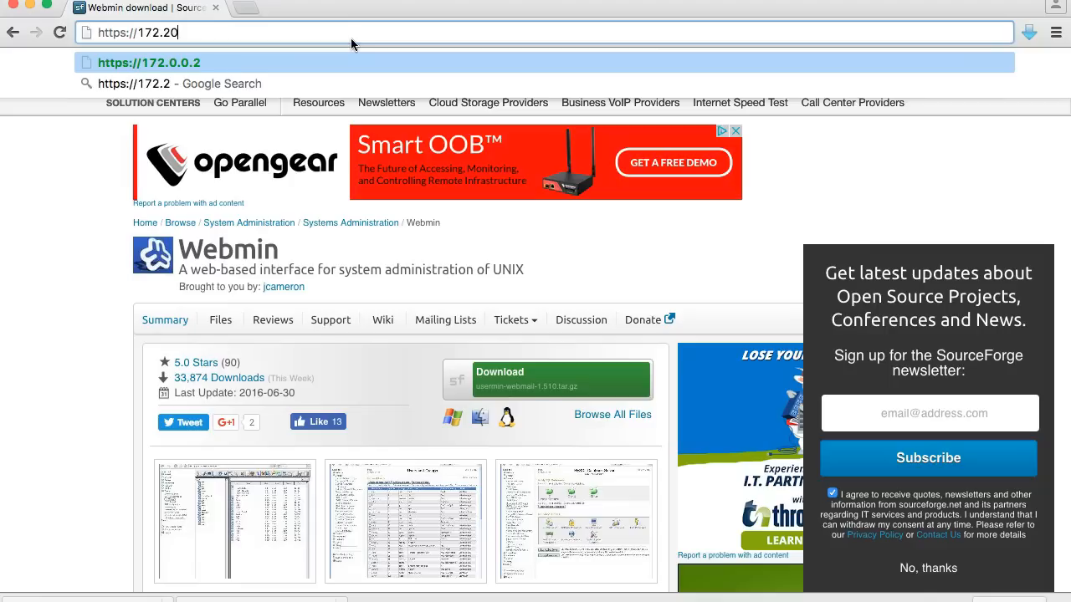
{"action": "type", "text": ".10.11:"}
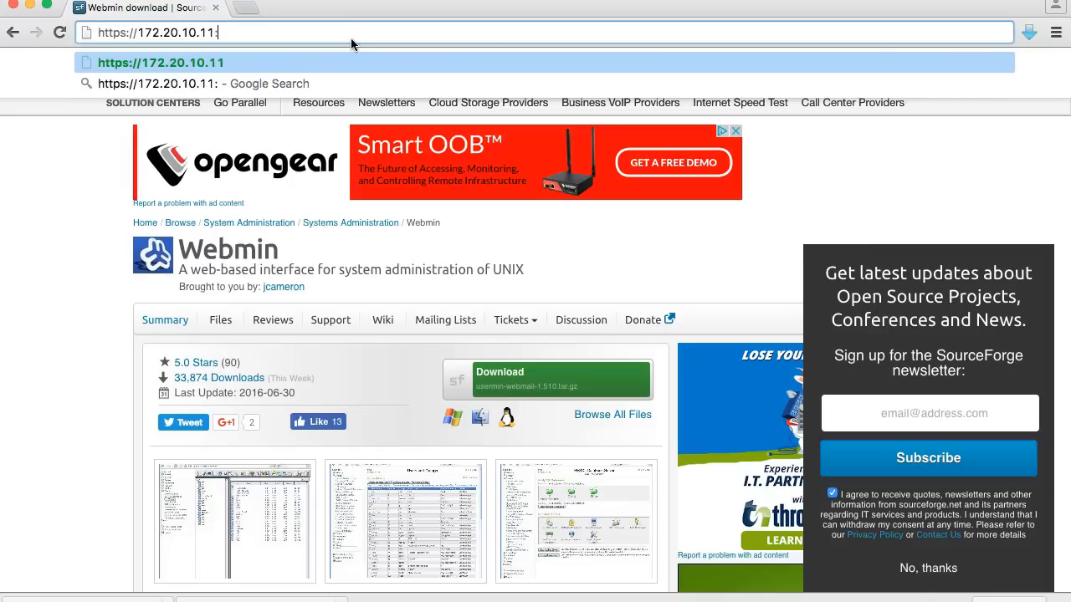
{"action": "type", "text": ":10000"}
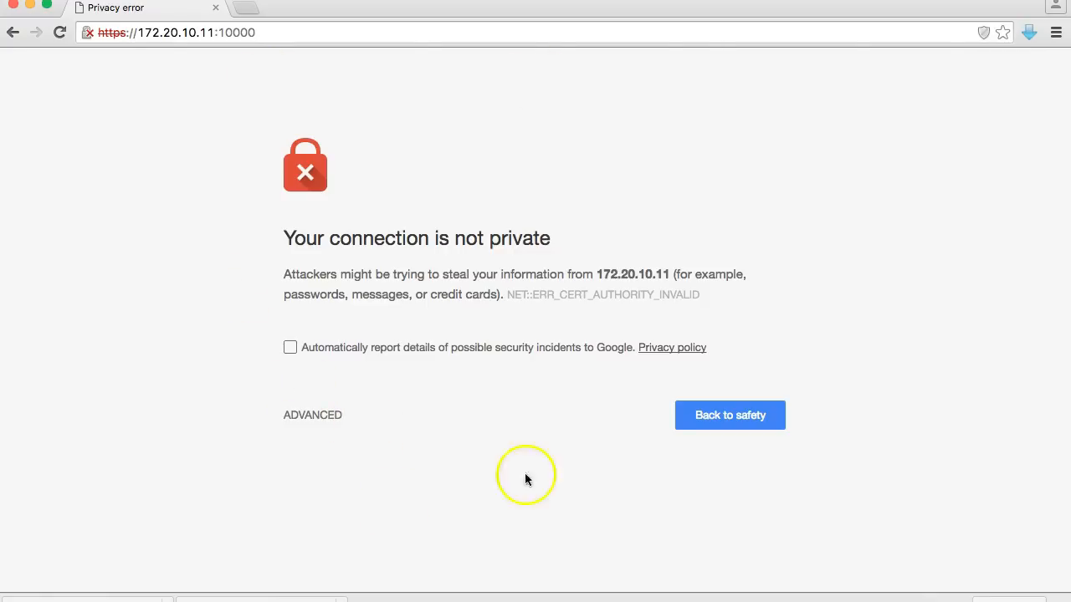
{"action": "left_click", "coordinate": [312, 415]}
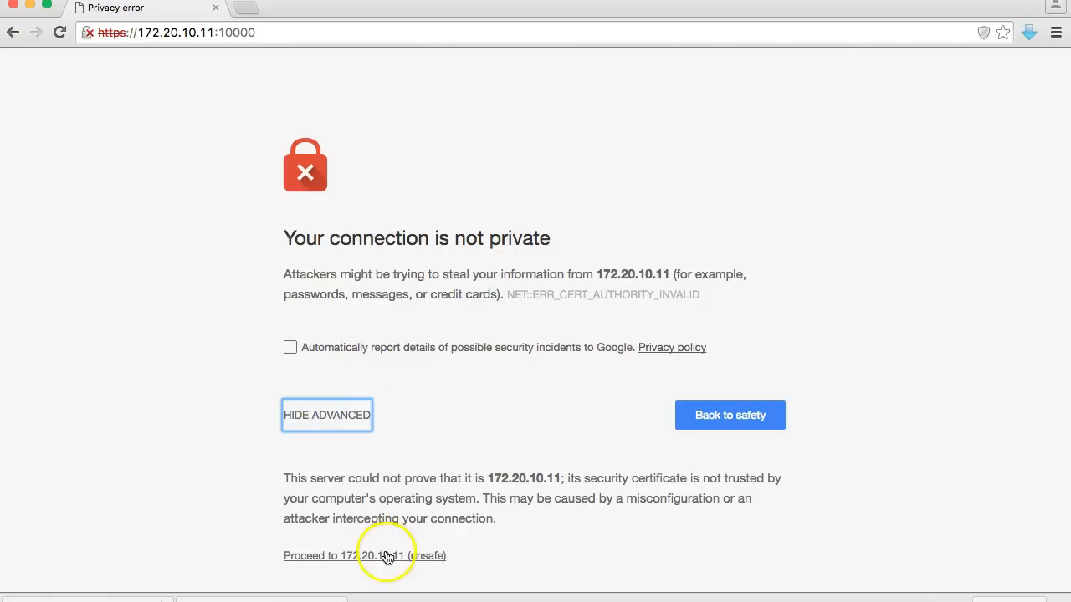
{"action": "left_click", "coordinate": [365, 555]}
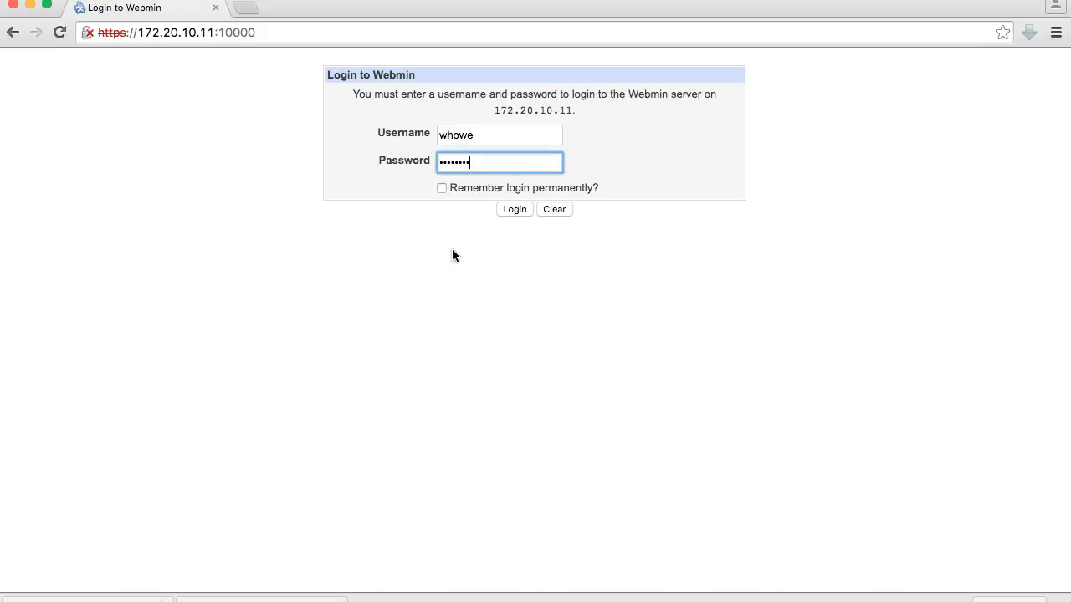
- Log in to Webmin with the server credentials
{"action": "left_click", "coordinate": [514, 209]}
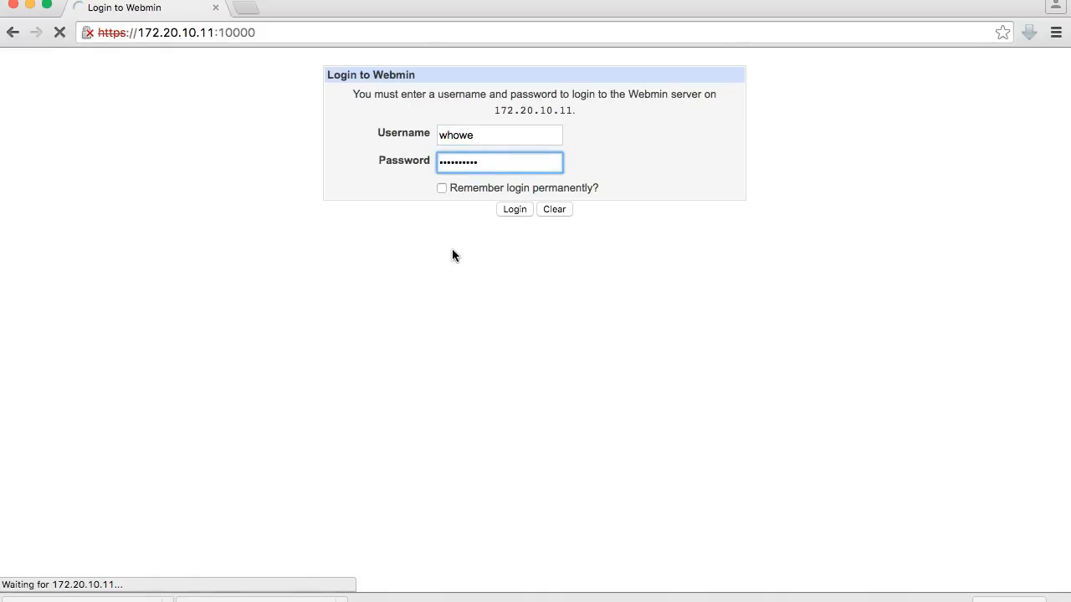
{"action": "left_click", "coordinate": [514, 209]}
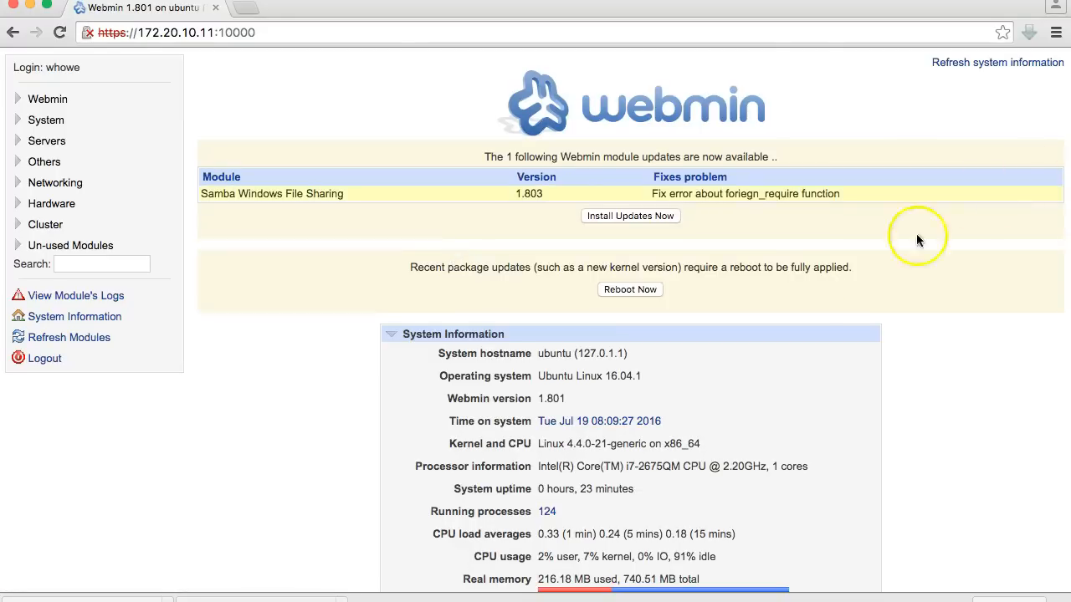
- Expand the Recent Webmin logins section on the dashboard
{"action": "scroll", "scroll_direction": "down", "scroll_amount": 3}
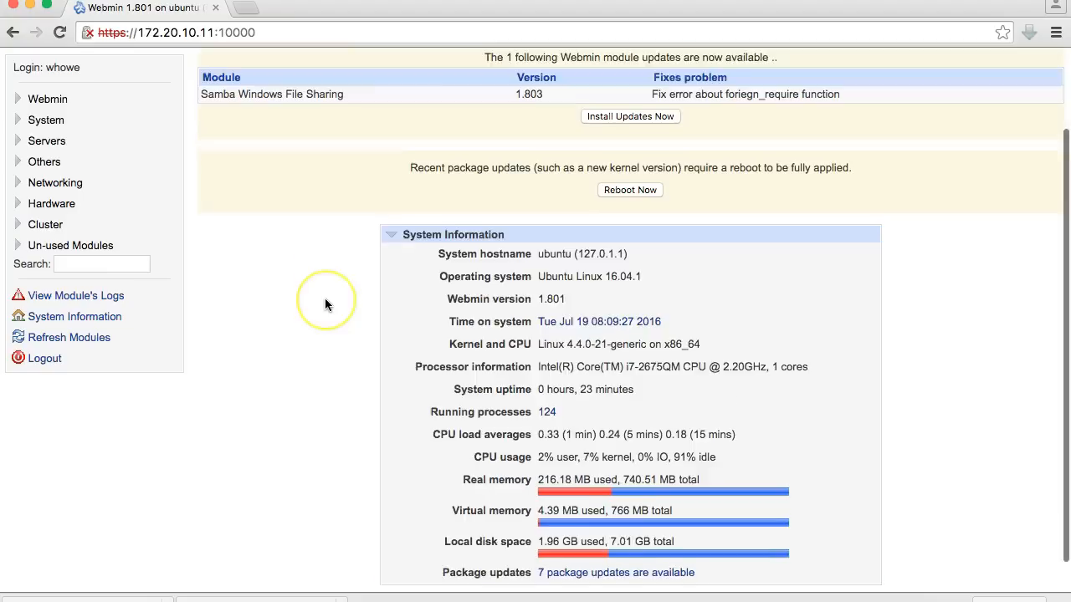
{"action": "scroll", "scroll_direction": "down", "scroll_amount": 3}
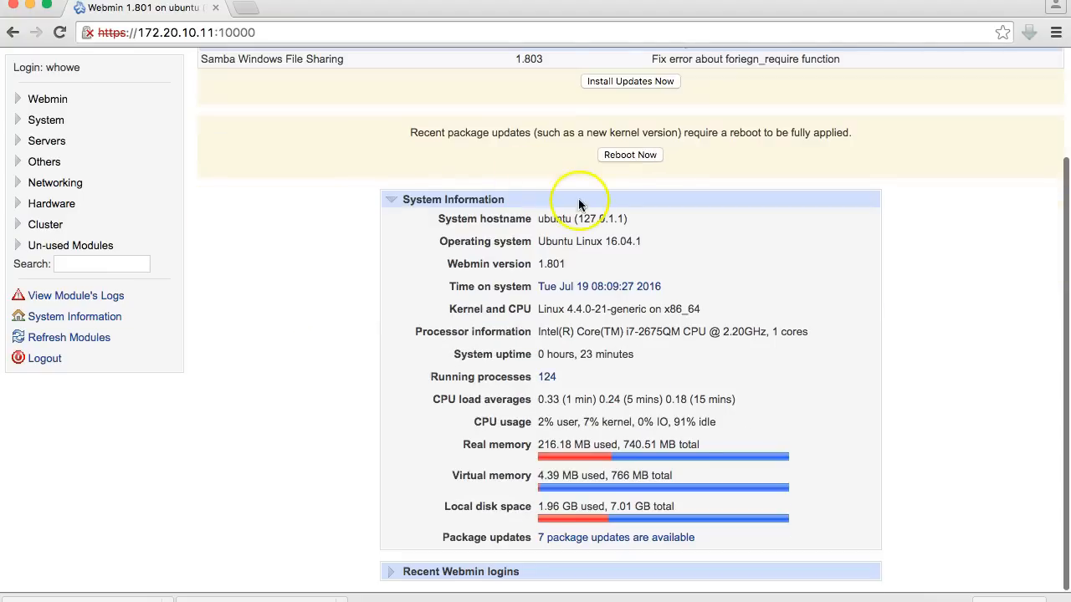
{"action": "mouse_move", "coordinate": [435, 361]}
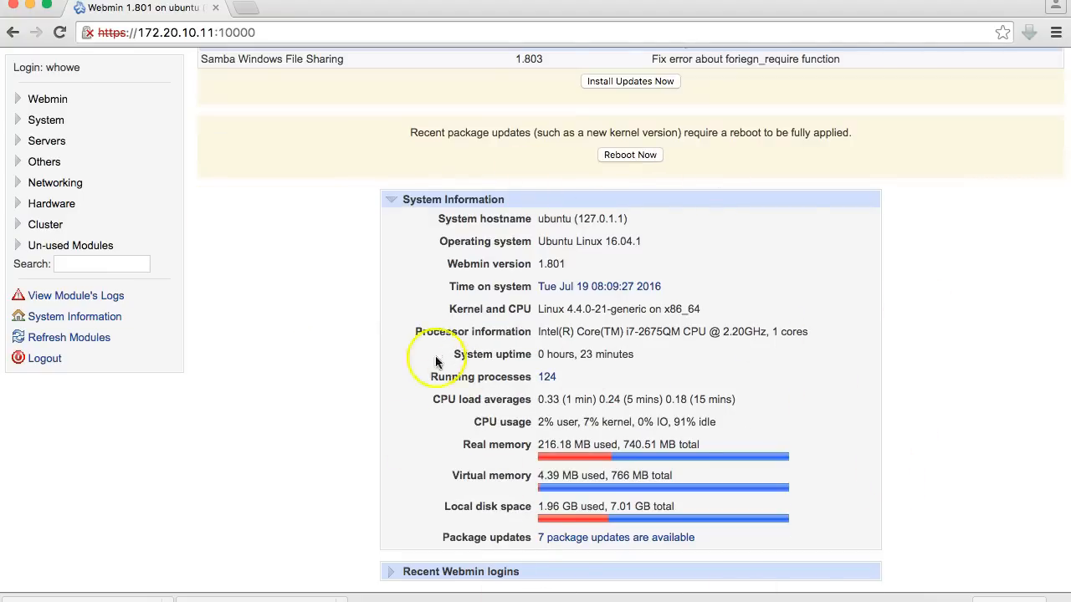
{"action": "left_click", "coordinate": [390, 572]}
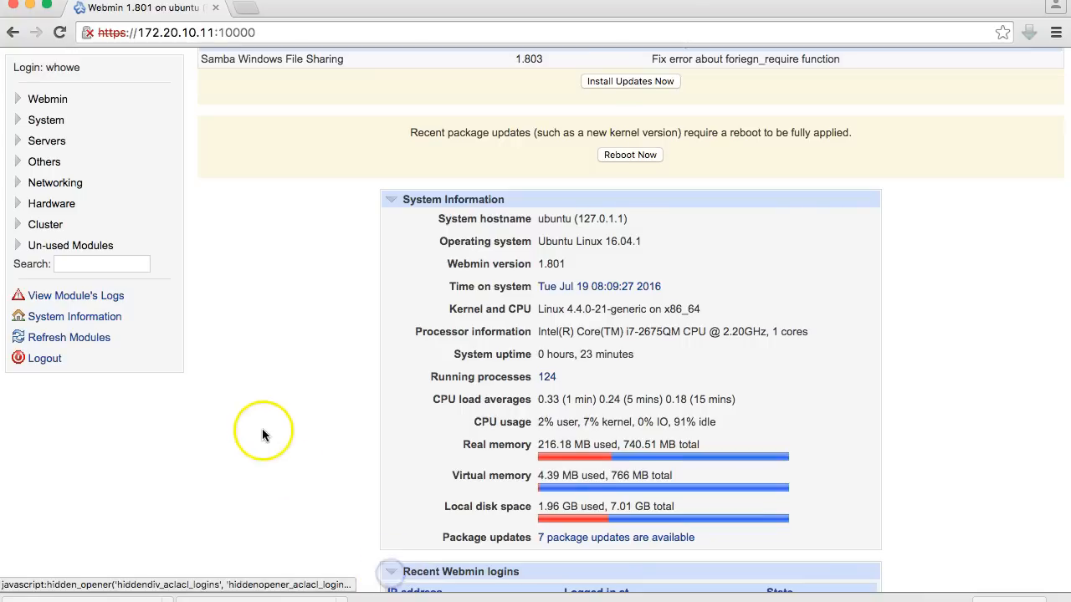
{"action": "scroll", "scroll_direction": "down", "scroll_amount": 3}
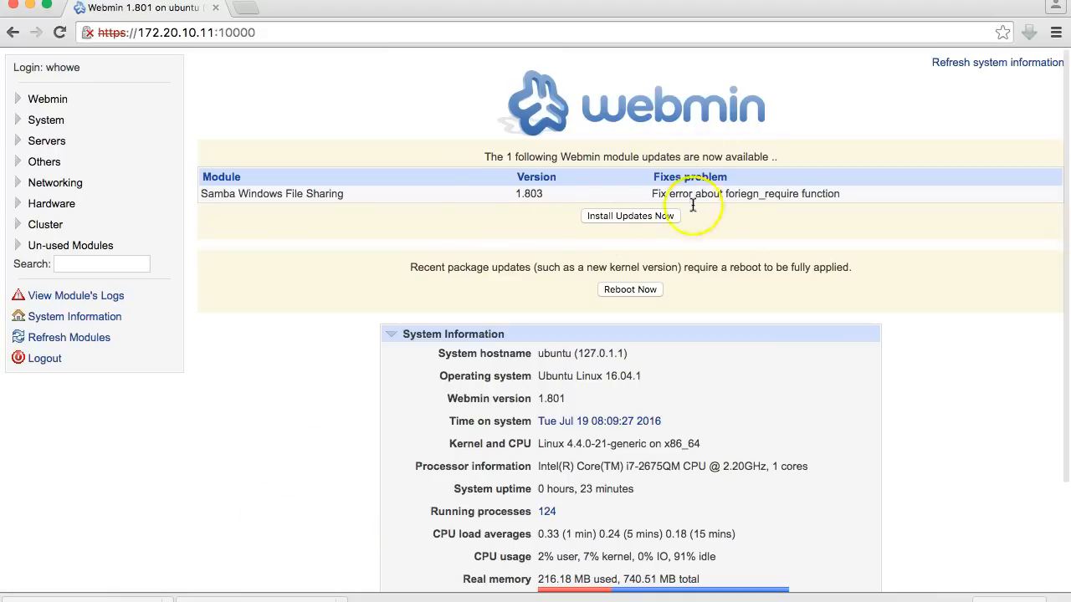
{"action": "mouse_move", "coordinate": [528, 154]}
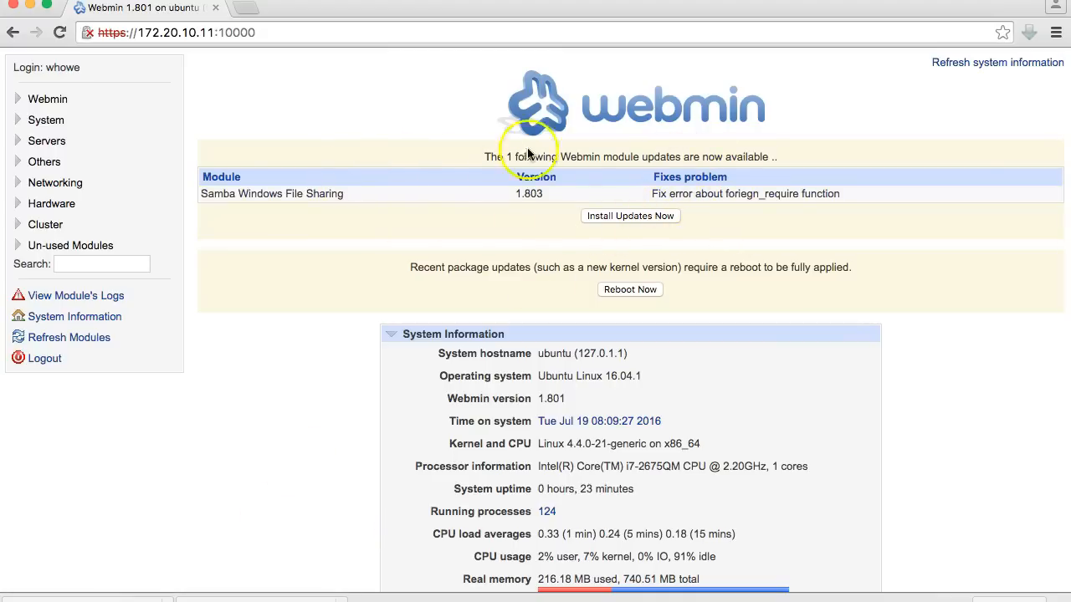
{"action": "mouse_move", "coordinate": [656, 216]}
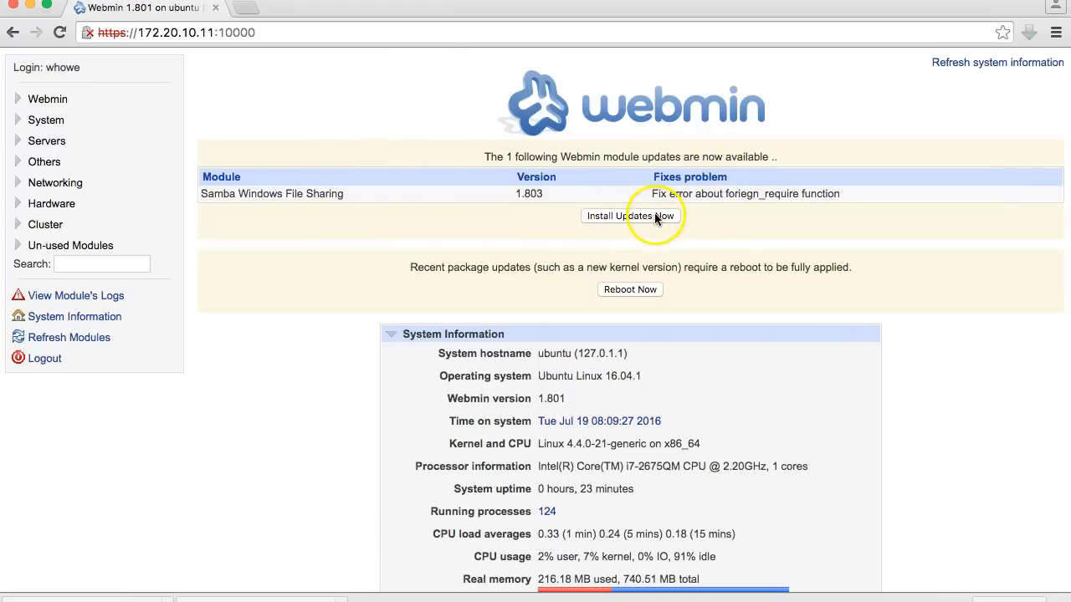
- Install the Samba Windows File Sharing update and return to Webmin configuration
{"action": "left_click", "coordinate": [630, 215]}
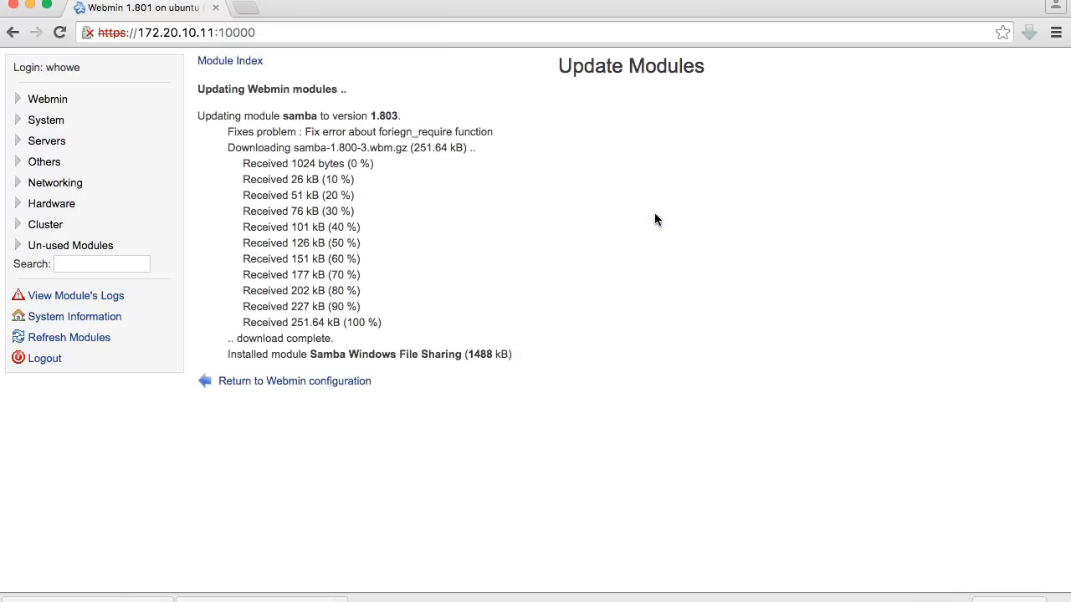
{"action": "mouse_move", "coordinate": [334, 358]}
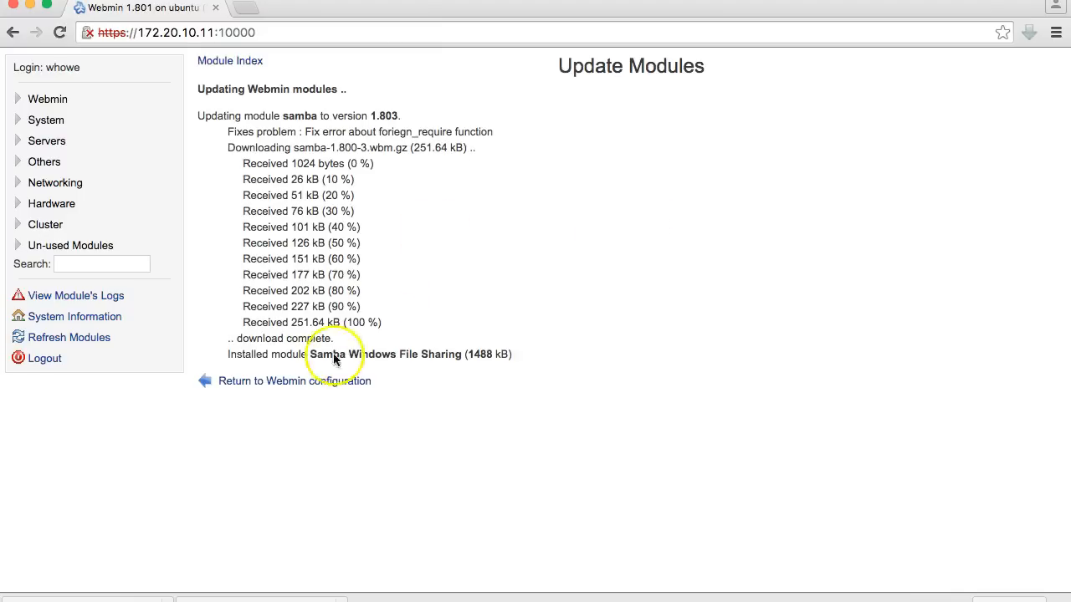
{"action": "left_click", "coordinate": [294, 380]}
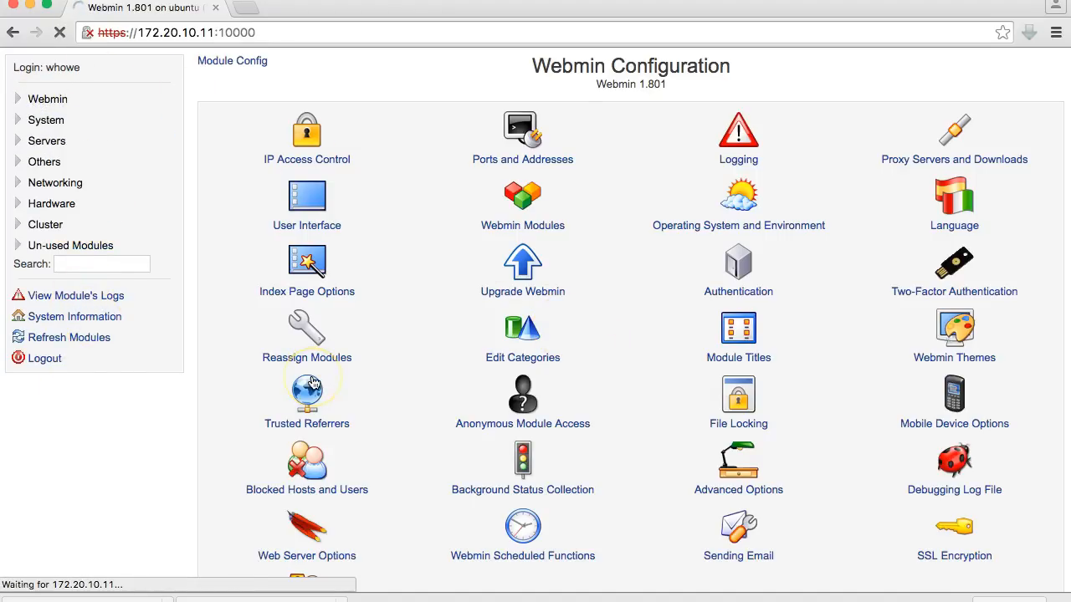
- Open System Information and check the 7 available package updates
{"action": "left_click", "coordinate": [75, 316]}
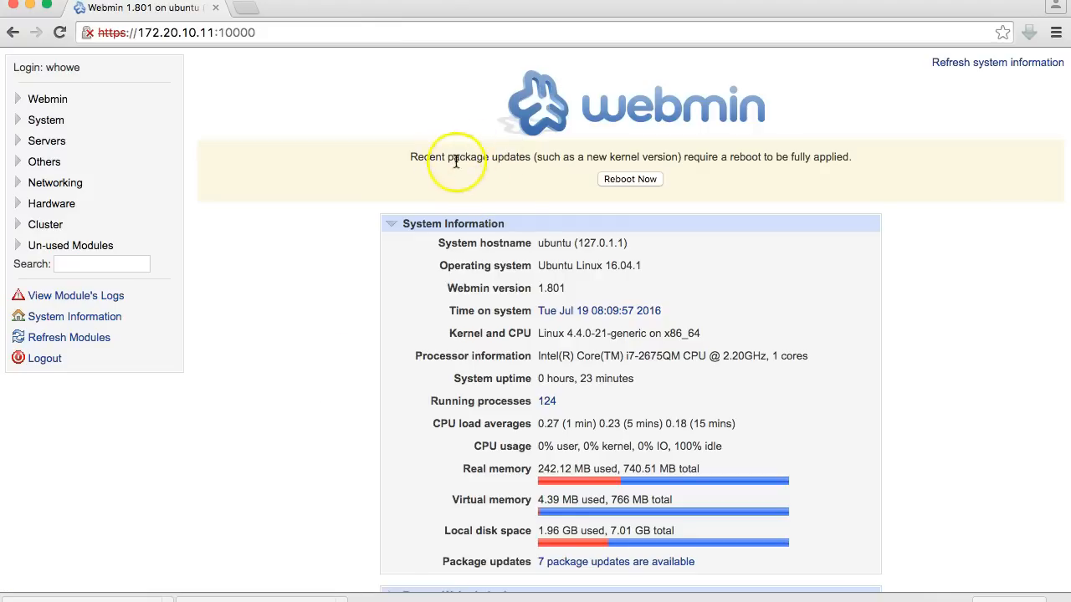
{"action": "mouse_move", "coordinate": [690, 157]}
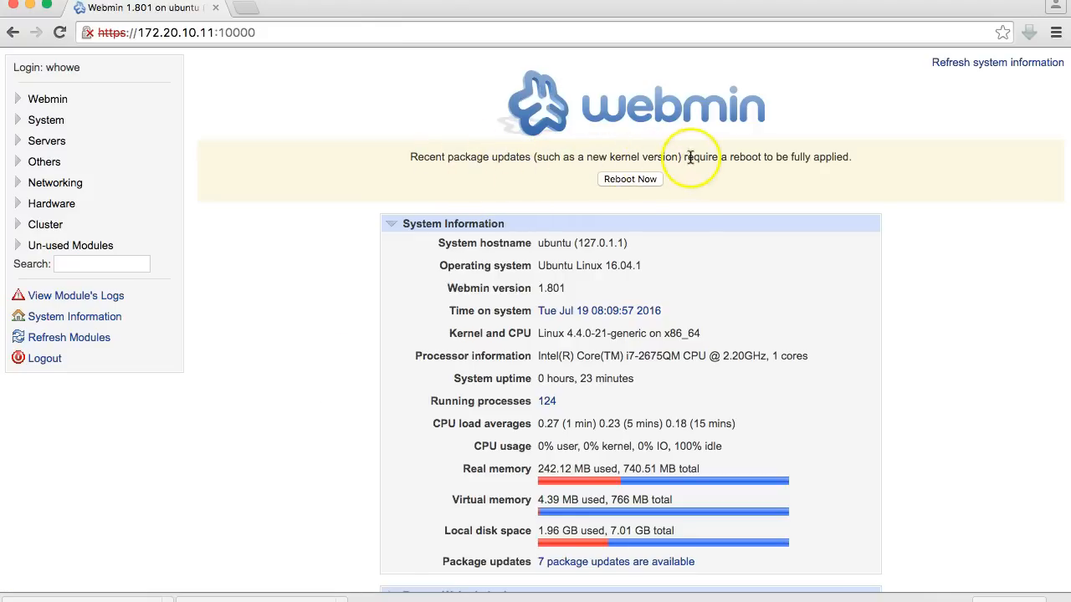
{"action": "mouse_move", "coordinate": [846, 173]}
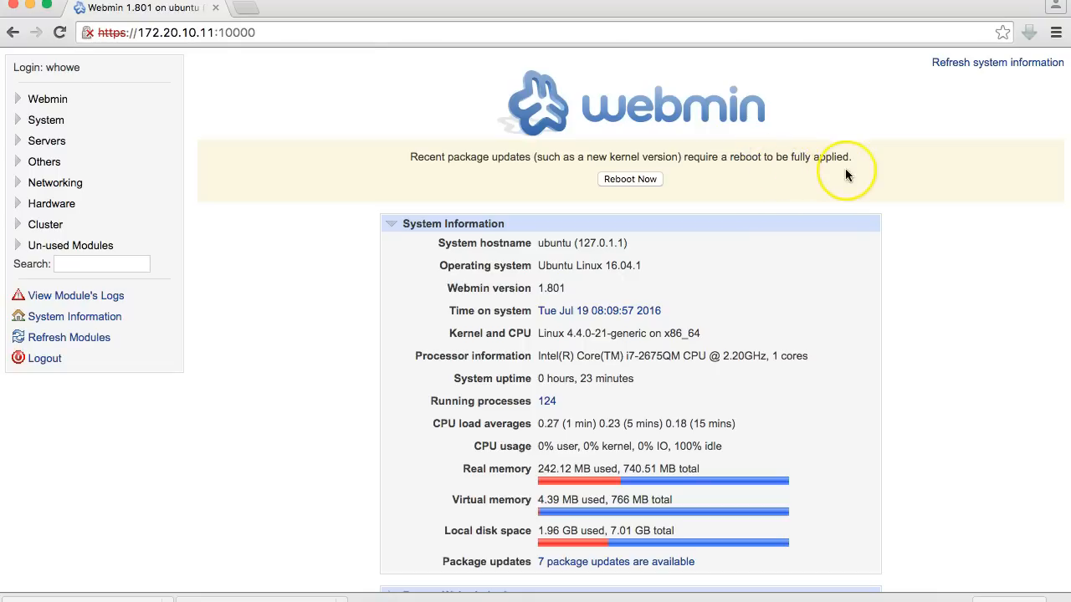
{"action": "mouse_move", "coordinate": [847, 175]}
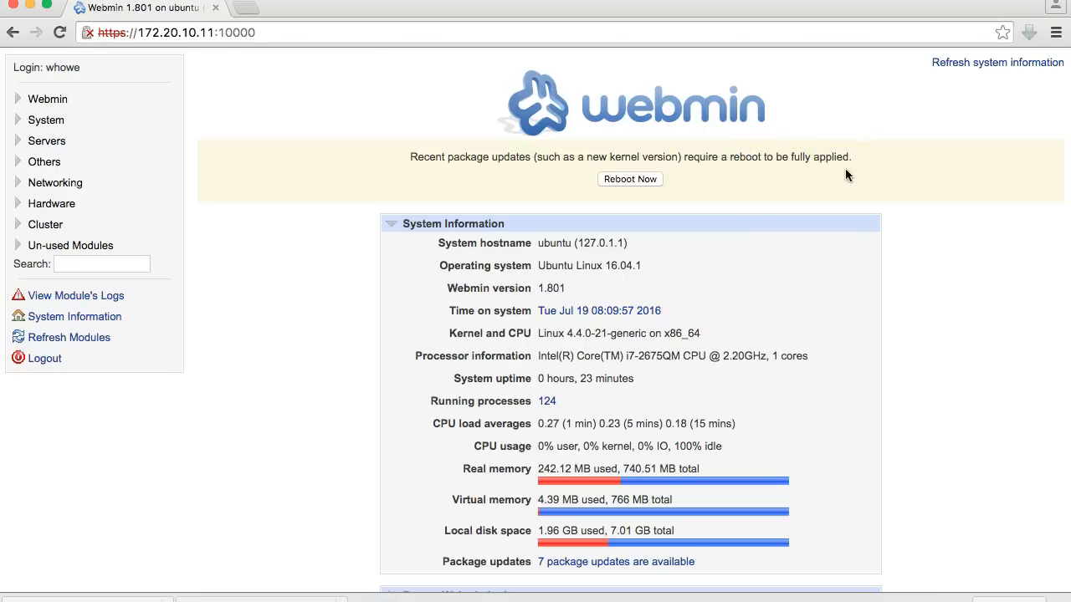
{"action": "scroll", "scroll_direction": "down", "scroll_amount": 3}
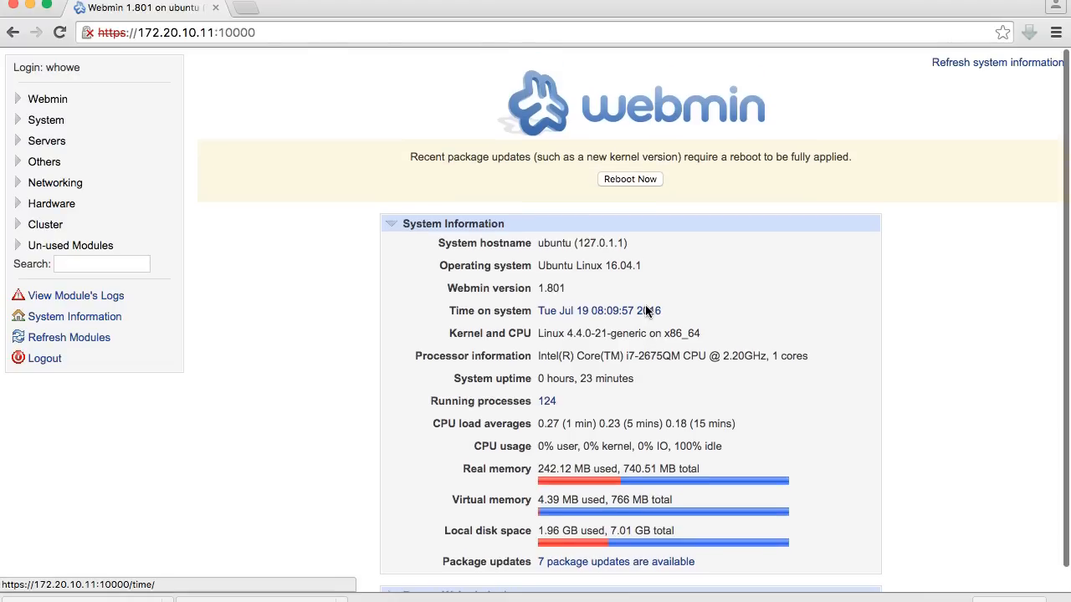
{"action": "scroll", "scroll_direction": "down", "scroll_amount": 3}
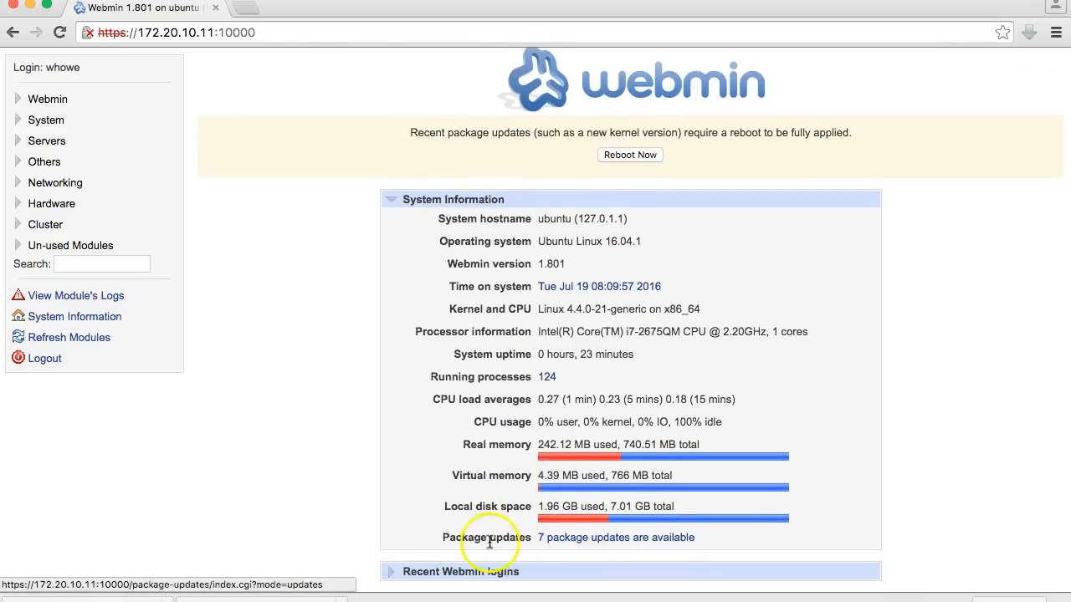
- Open the list of 7 available package updates and choose to update all selected packages
{"action": "left_click", "coordinate": [616, 536]}
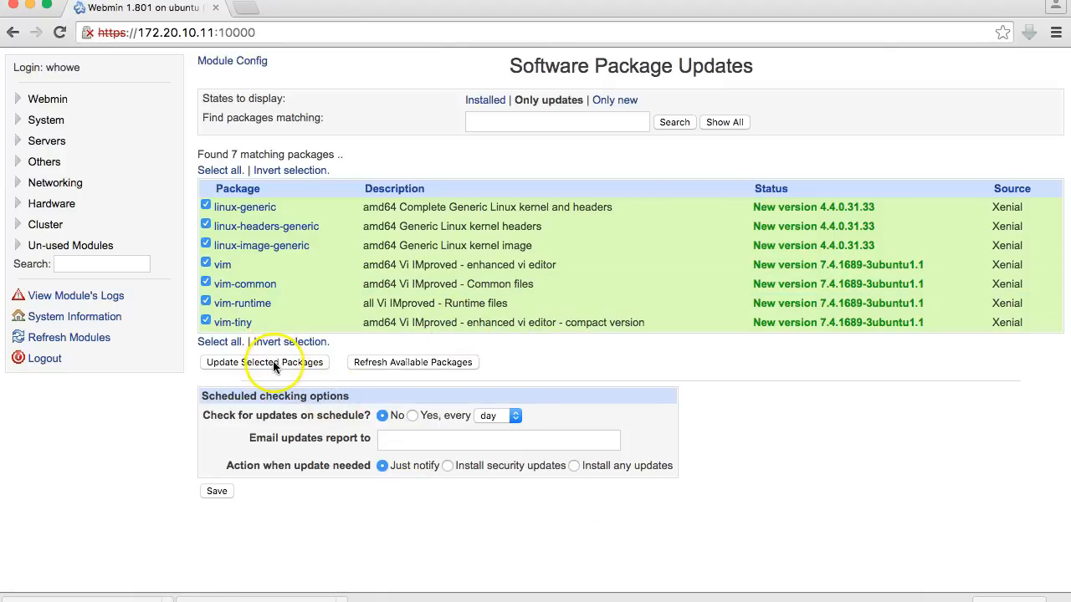
{"action": "left_click", "coordinate": [264, 362]}
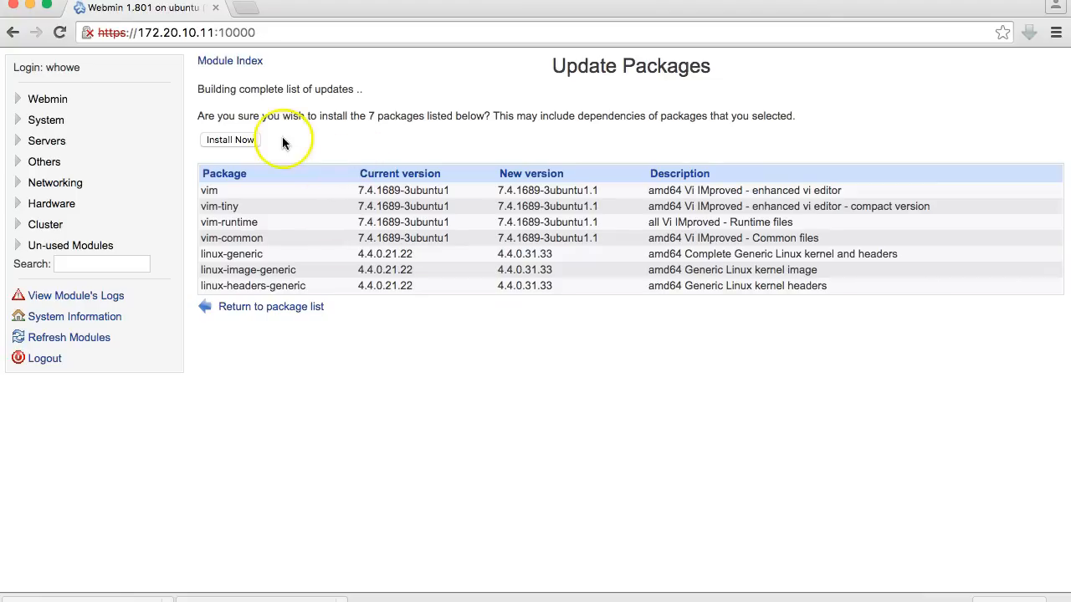
- Confirm installation of the 7 package updates, including vim and kernel packages
{"action": "left_click", "coordinate": [228, 139]}
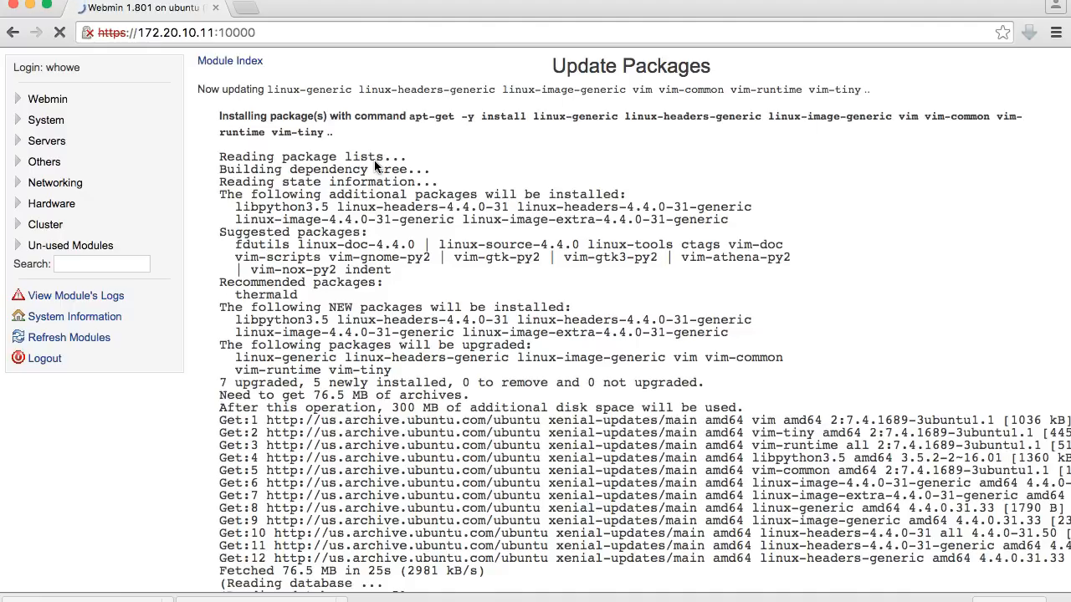
- Scroll the apt-get output to follow vim, libpython3.5 and kernel packages unpacking
{"action": "scroll", "scroll_direction": "down", "scroll_amount": 3}
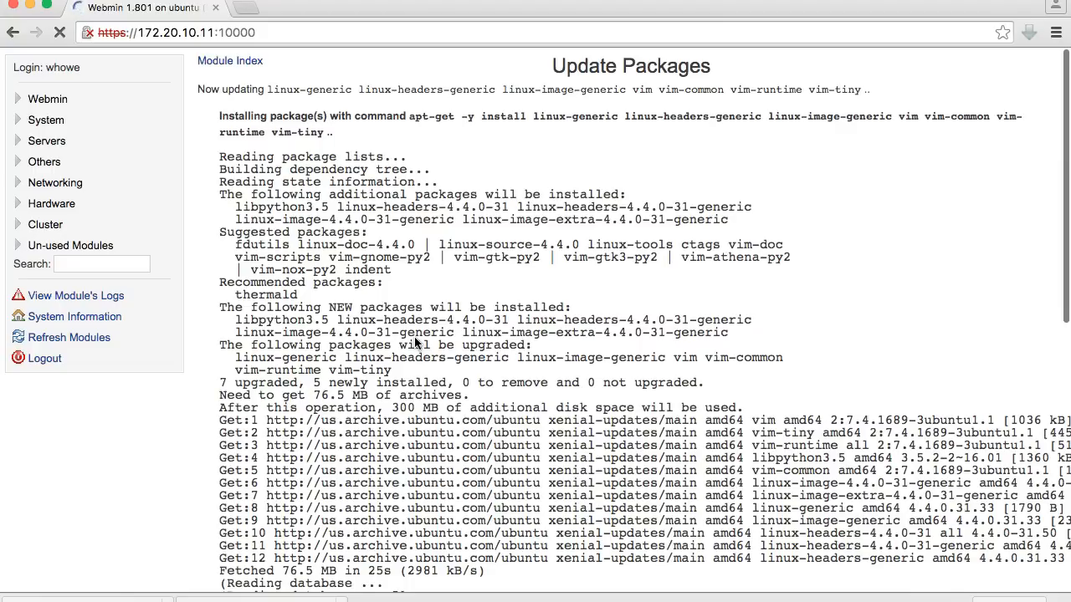
{"action": "scroll", "scroll_direction": "down", "scroll_amount": 3}
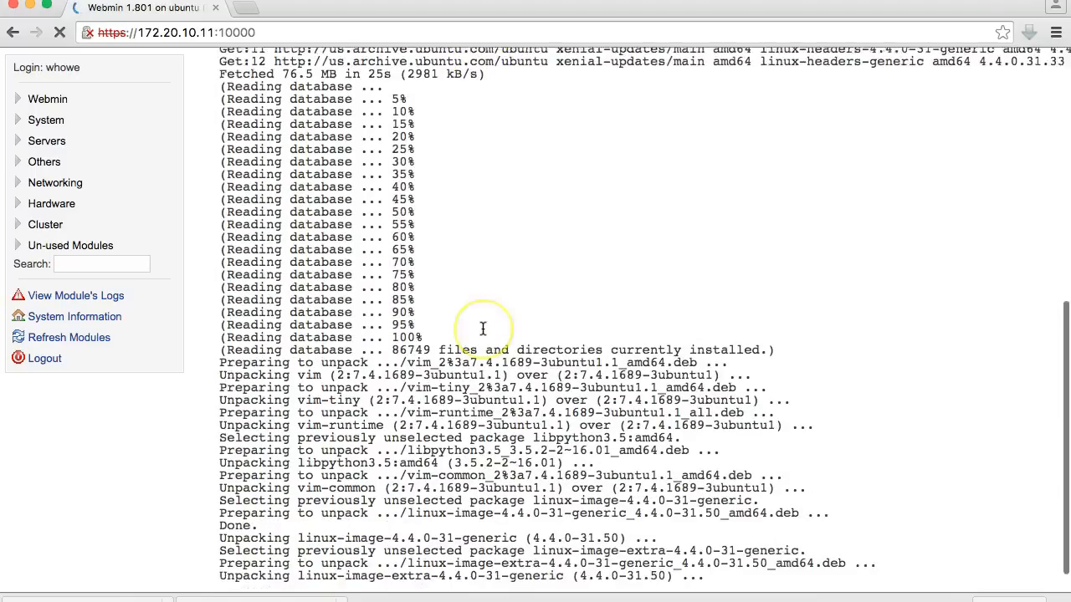